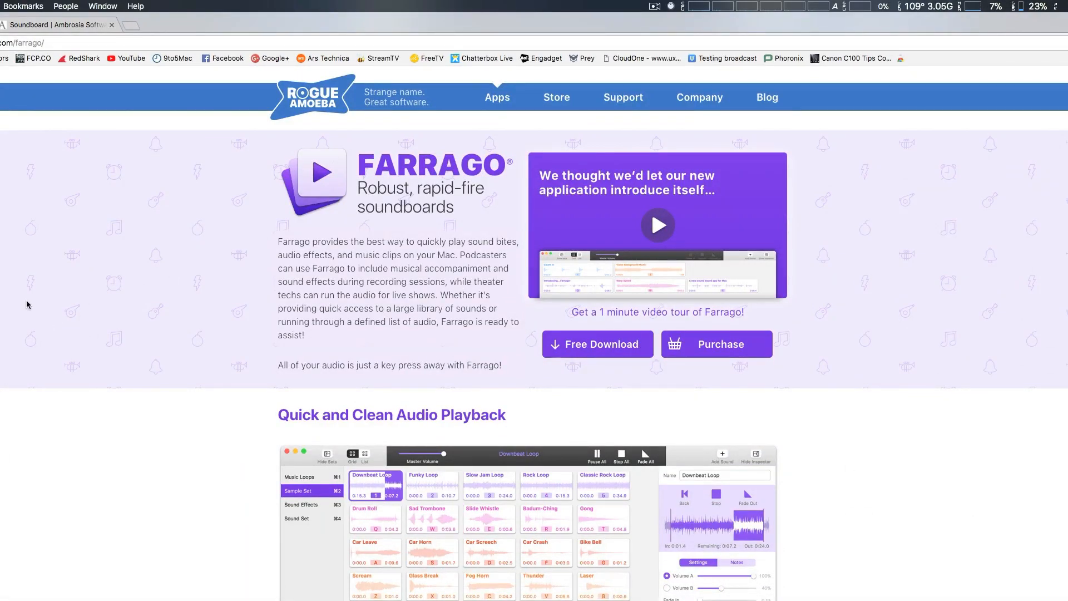
pyautogui.moveTo(66, 276)
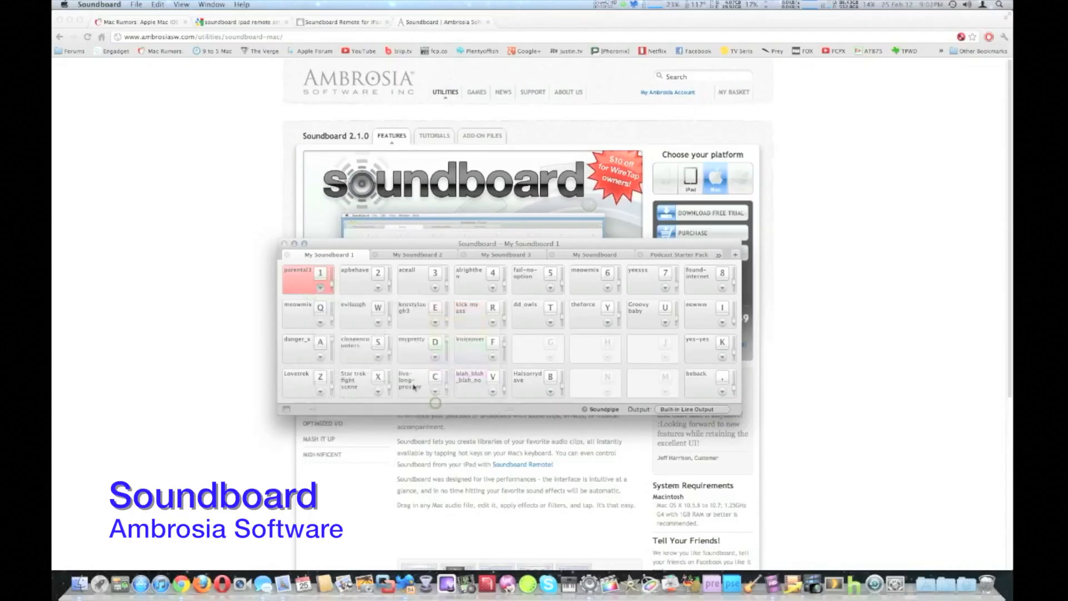
# - Open the Edit sheet for the parental3 tile from its context menu
pyautogui.rightClick(298, 278)
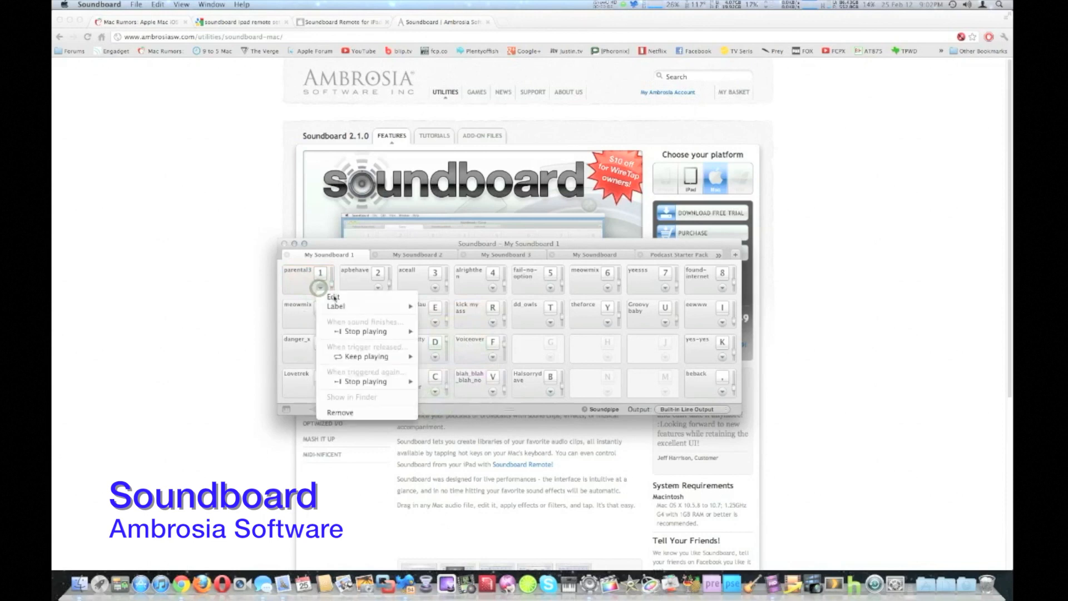
pyautogui.click(332, 297)
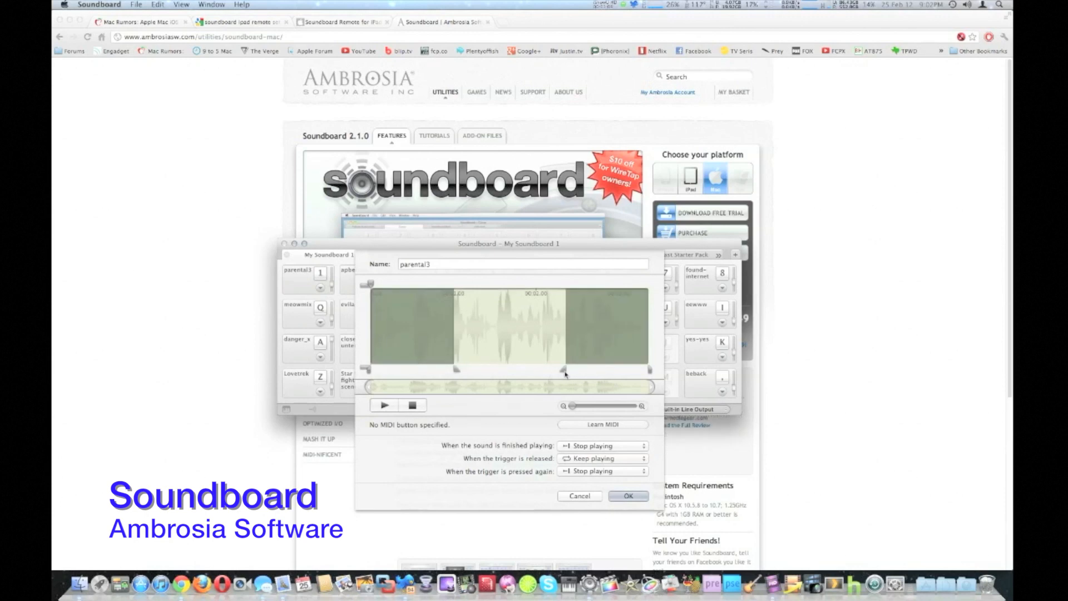
pyautogui.moveTo(455, 372)
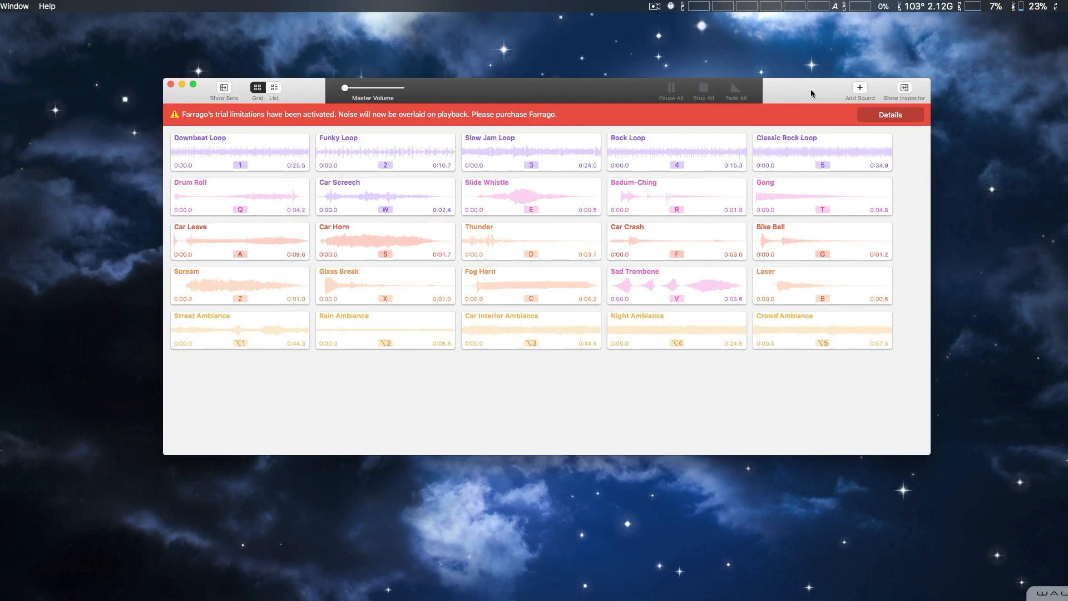
pyautogui.moveTo(214, 108)
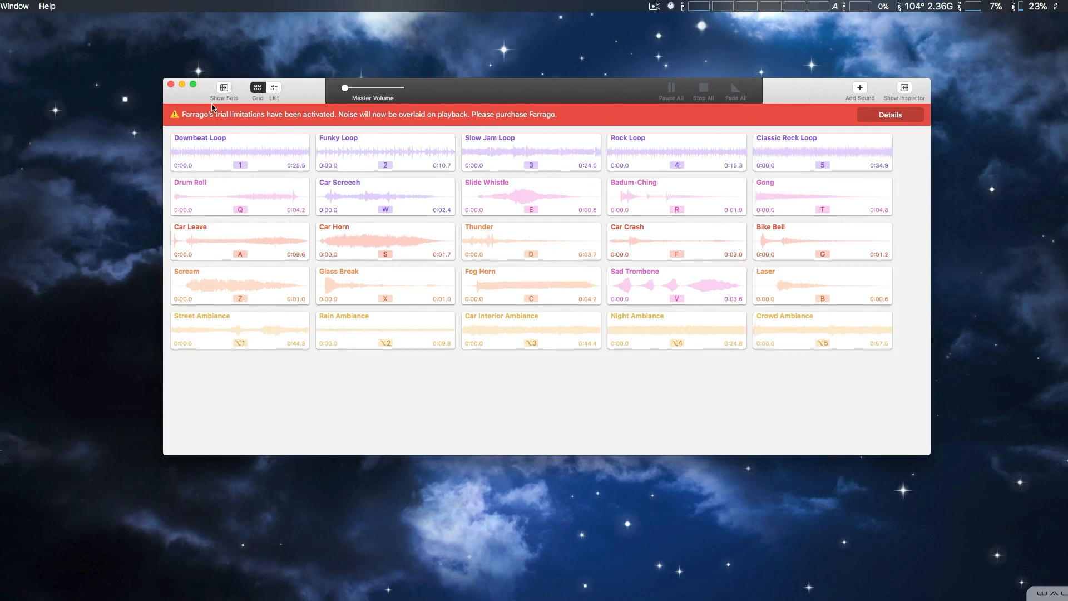
# - Show the sound sets sidebar, briefly toggling the inspector panel on and off
pyautogui.click(223, 89)
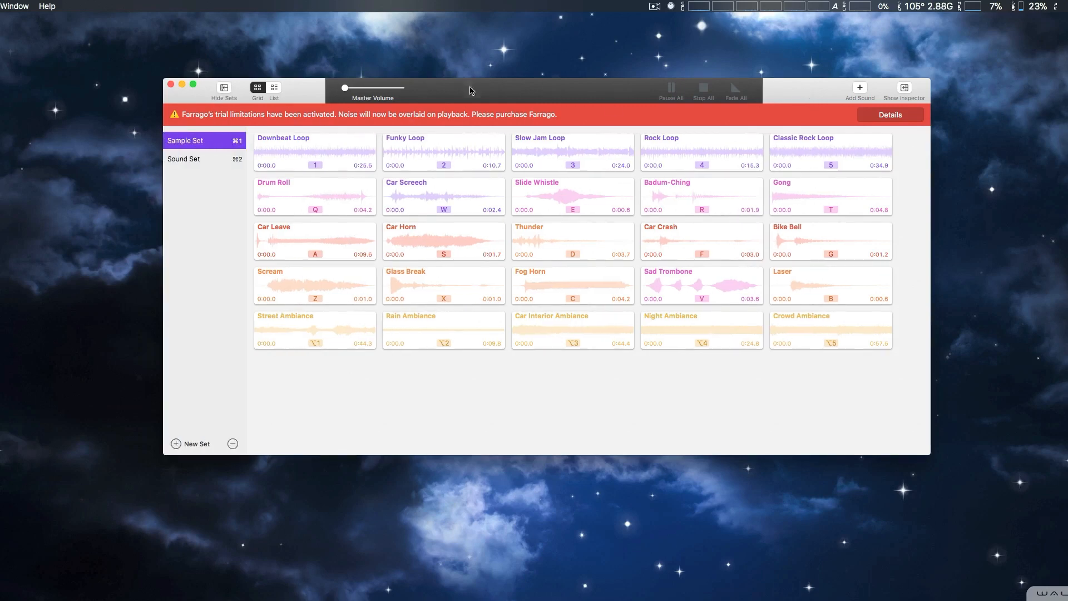
pyautogui.click(903, 87)
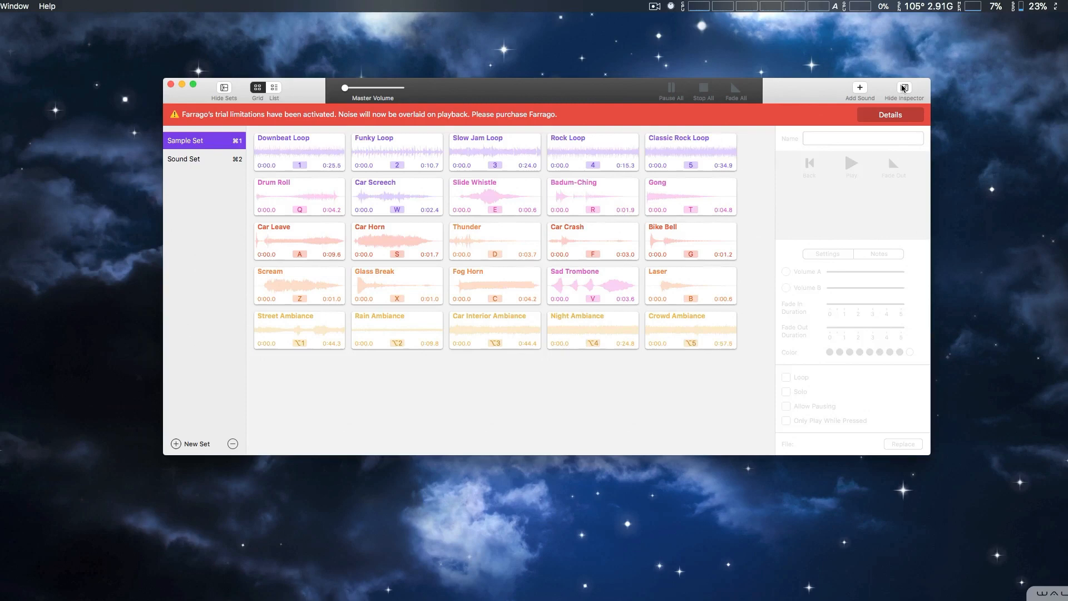
pyautogui.click(904, 91)
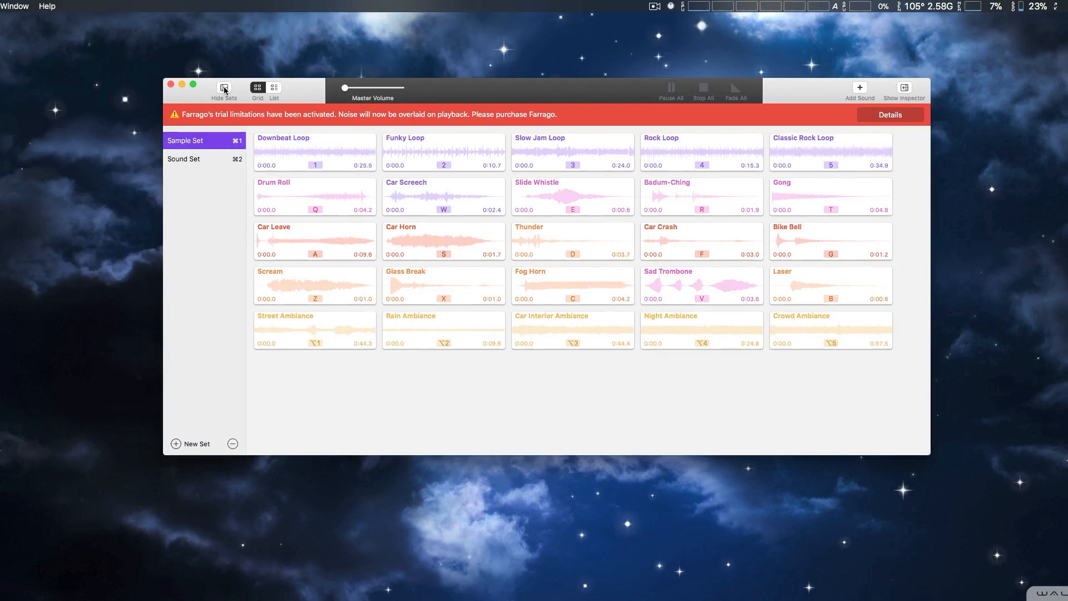
pyautogui.moveTo(815, 215)
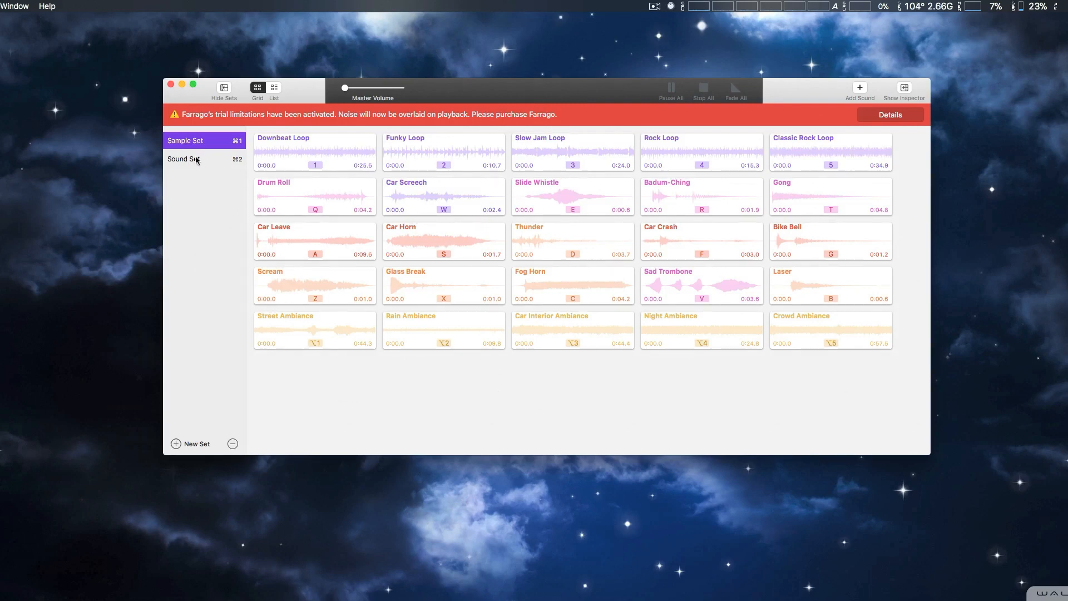
pyautogui.click(184, 159)
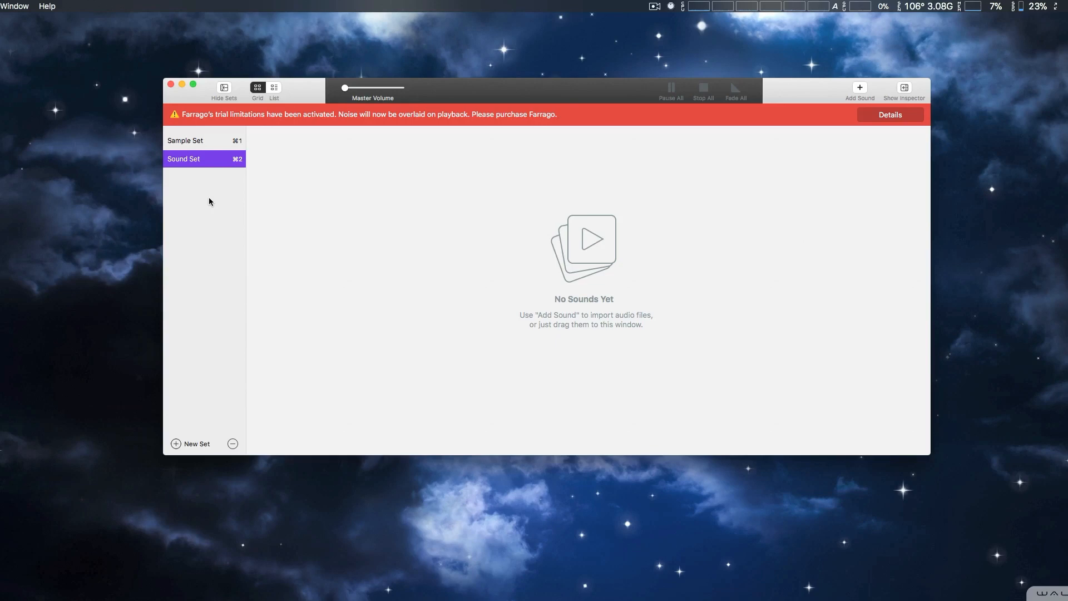
pyautogui.moveTo(238, 202)
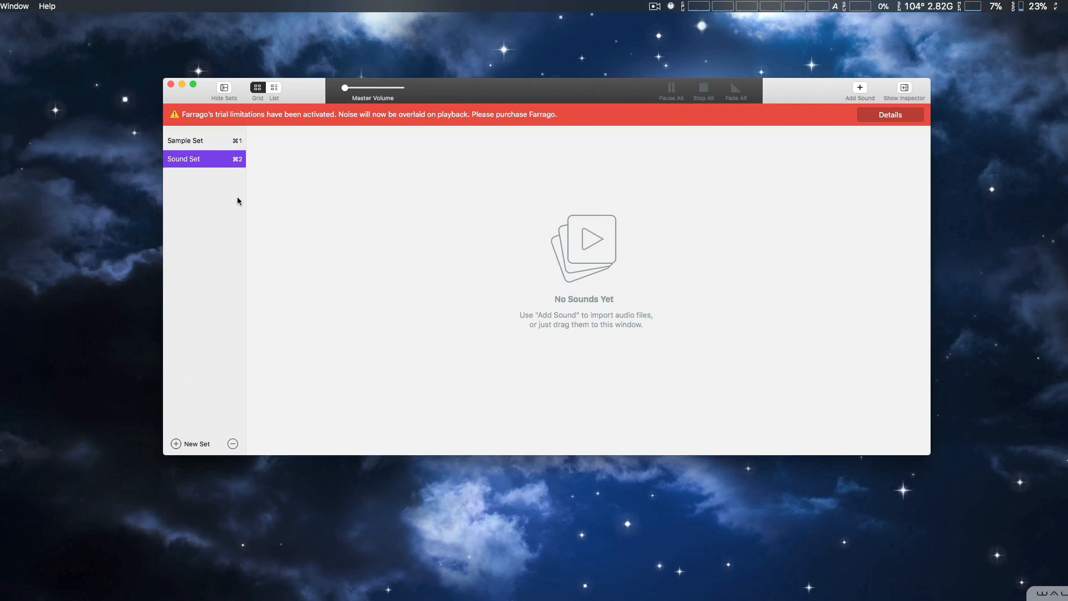
pyautogui.click(185, 140)
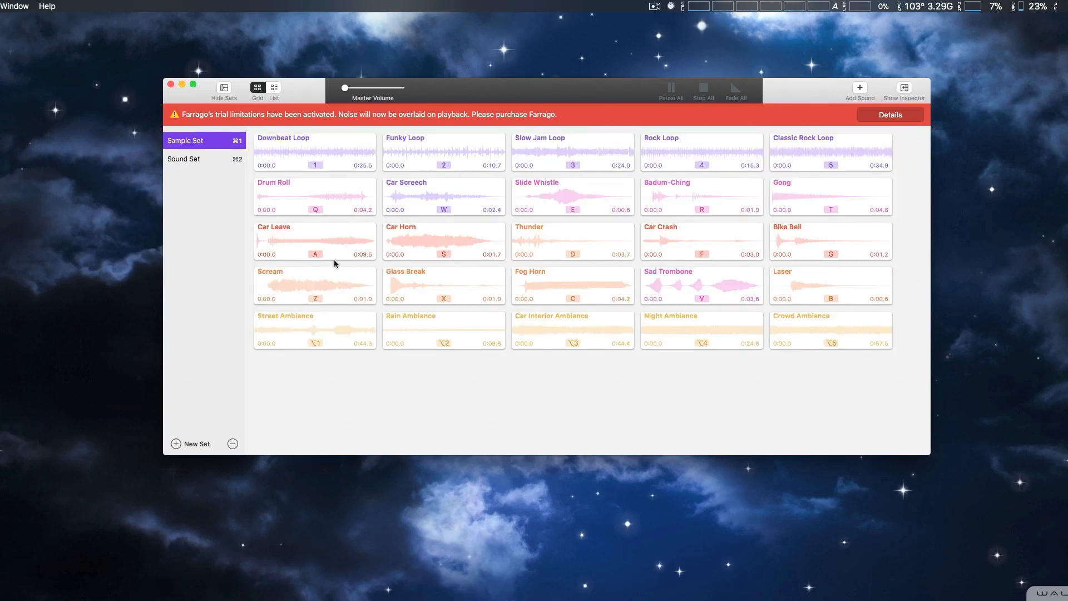
pyautogui.moveTo(537, 399)
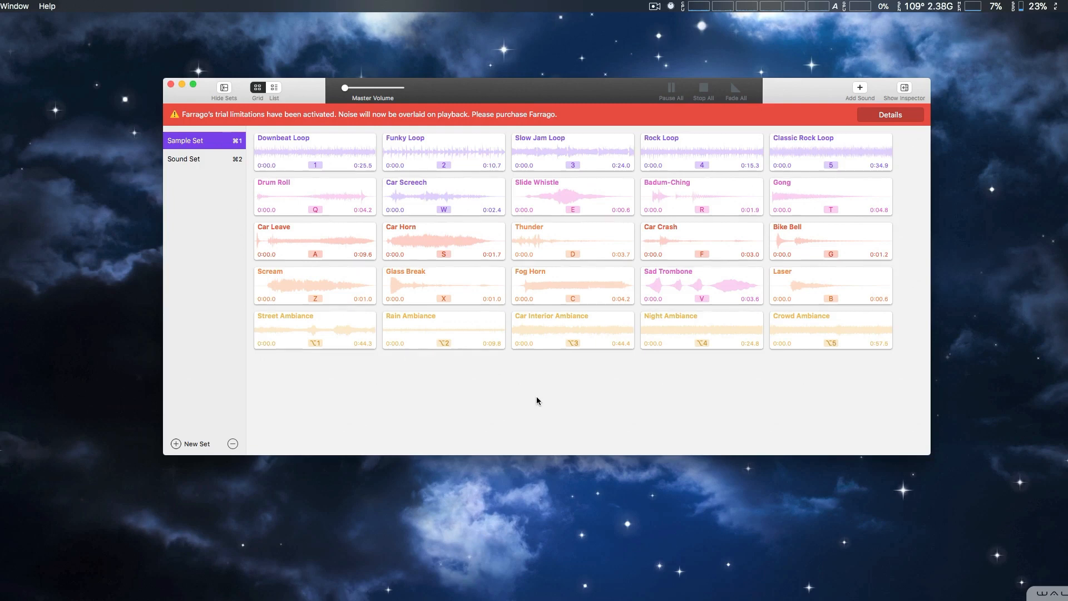
pyautogui.moveTo(808, 272)
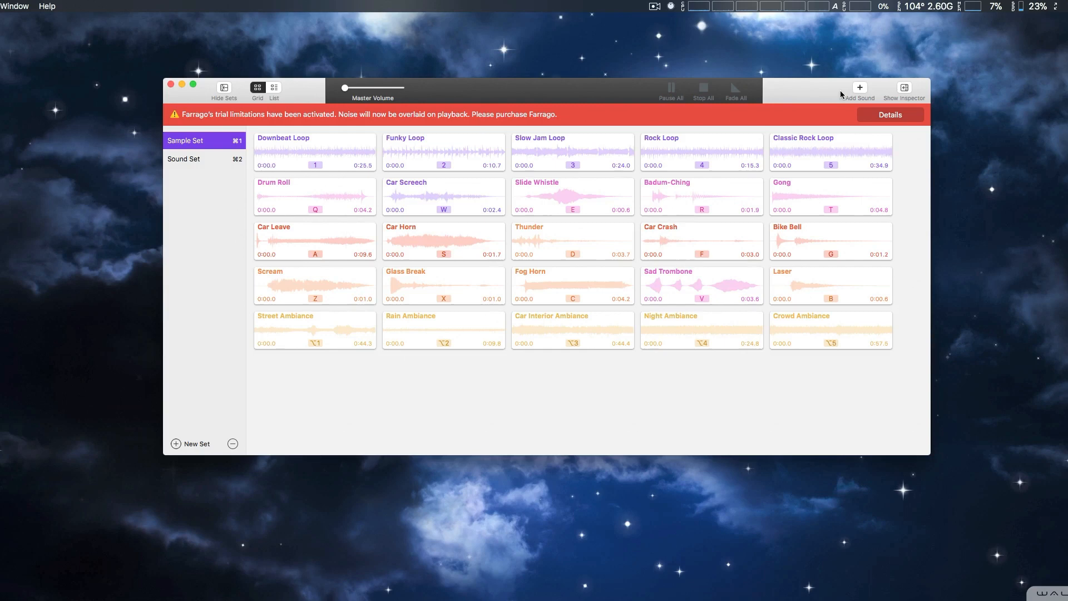
pyautogui.click(860, 89)
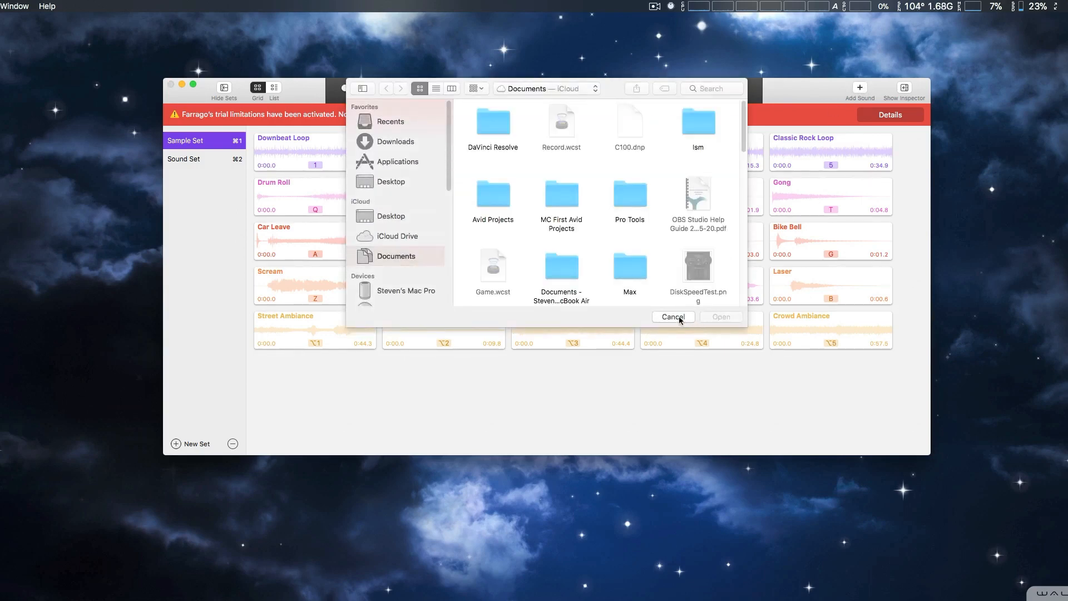
pyautogui.click(672, 317)
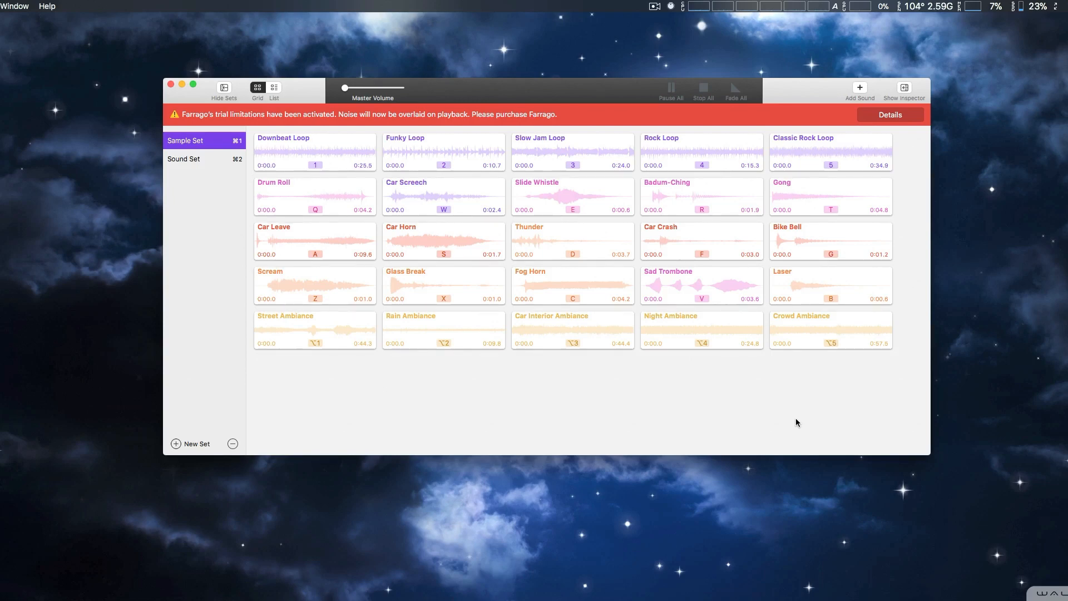
pyautogui.moveTo(810, 93)
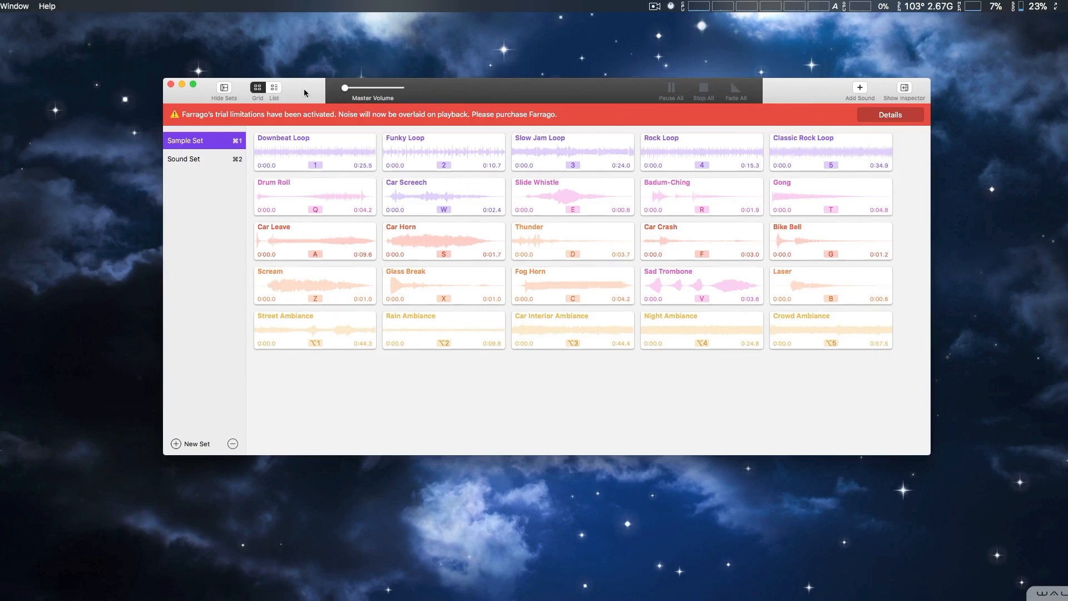
pyautogui.moveTo(586, 169)
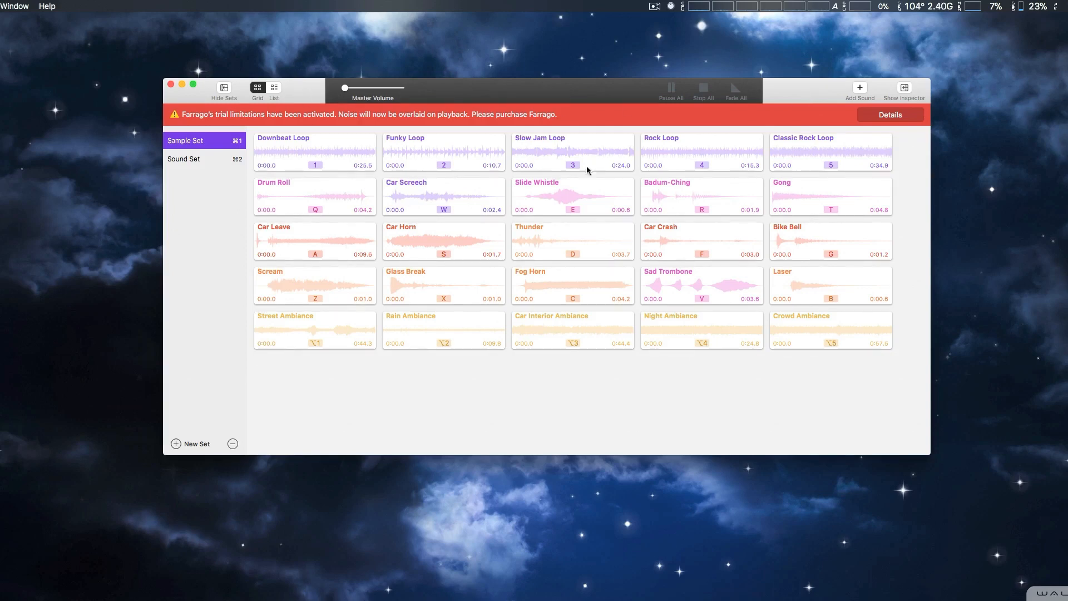
pyautogui.moveTo(603, 196)
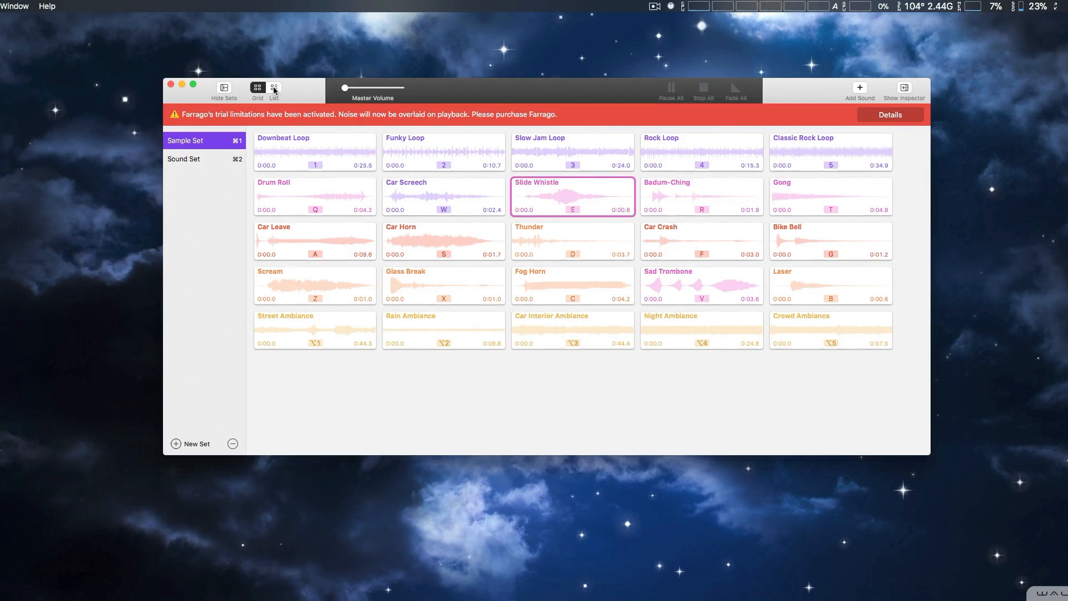
# - Switch the Sample Set to list layout and play Downbeat Loop and Drum Roll
pyautogui.click(274, 90)
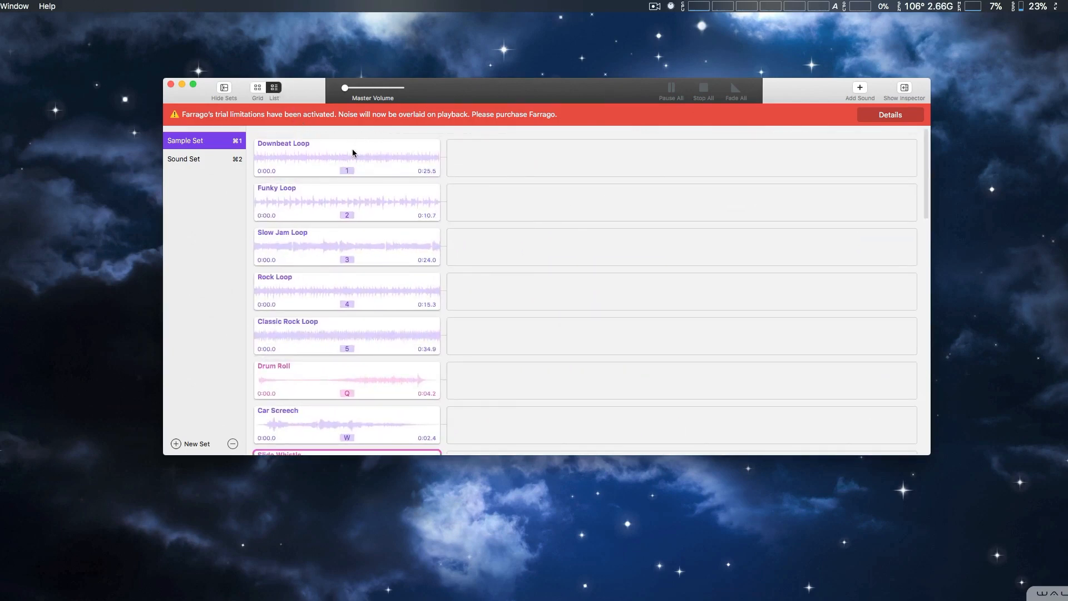
pyautogui.moveTo(382, 299)
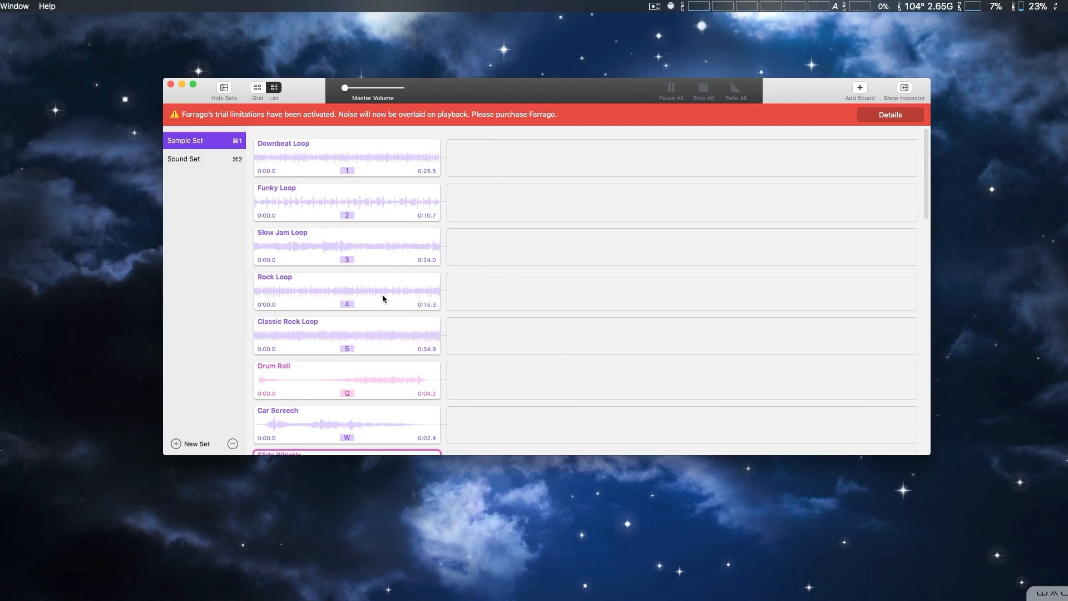
pyautogui.click(346, 157)
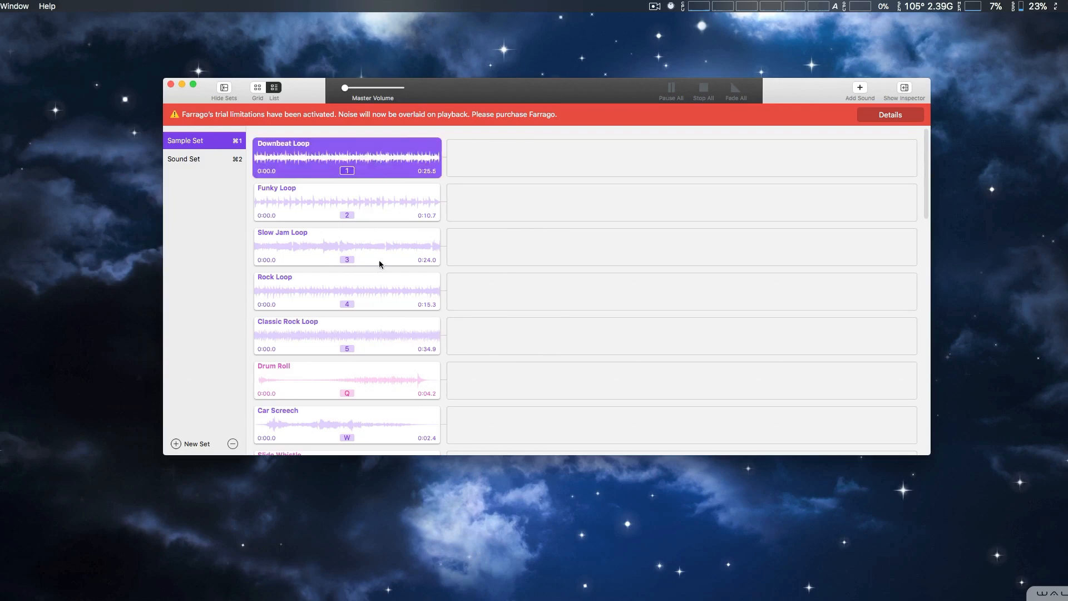
pyautogui.click(348, 380)
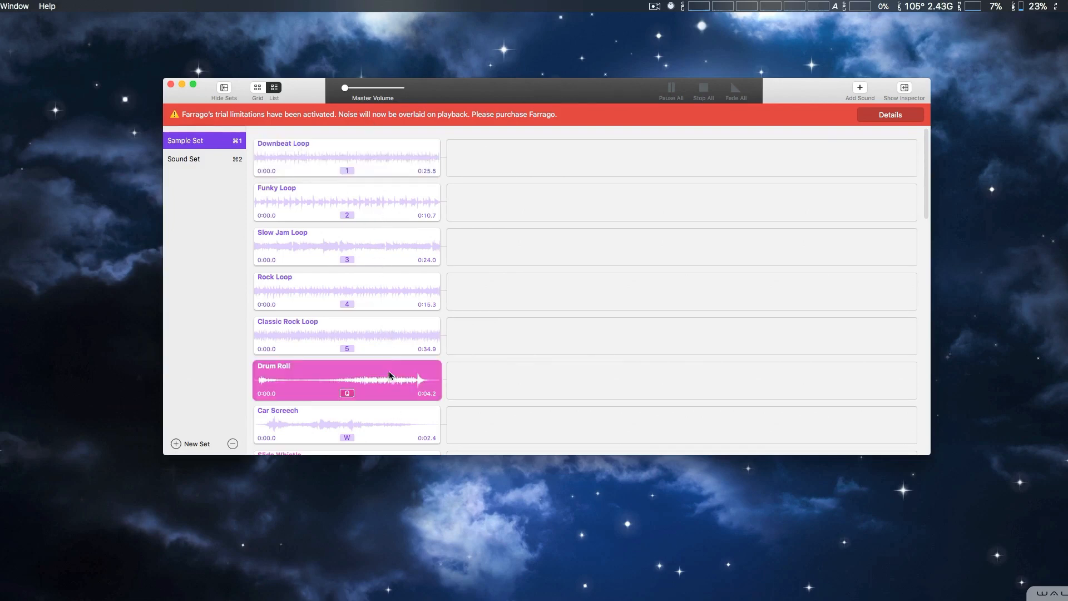
# - Return the sound tiles to grid layout with Drum Roll active
pyautogui.click(257, 89)
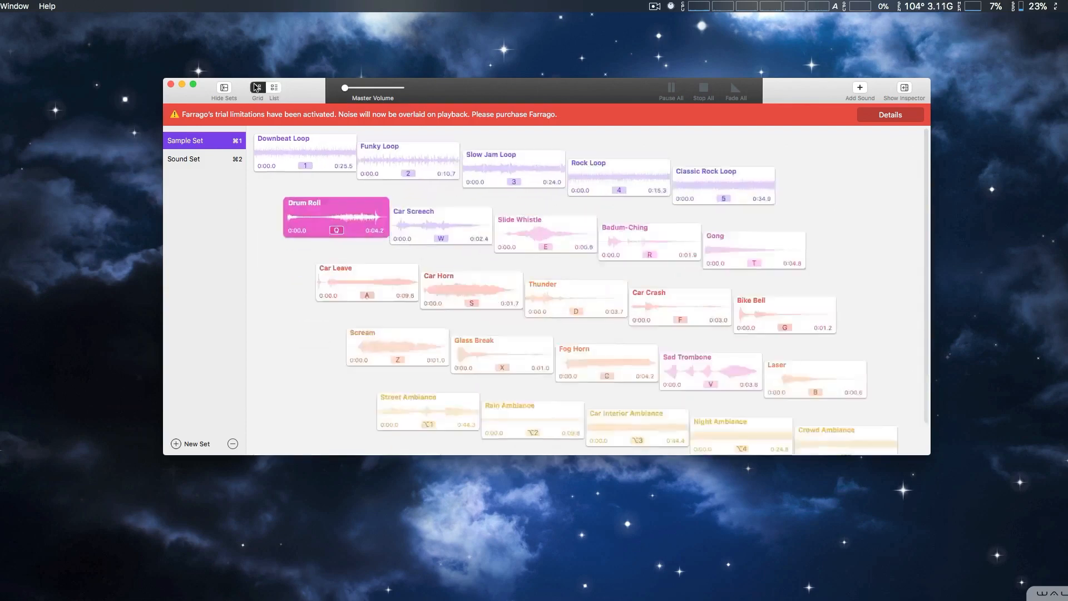
pyautogui.click(257, 87)
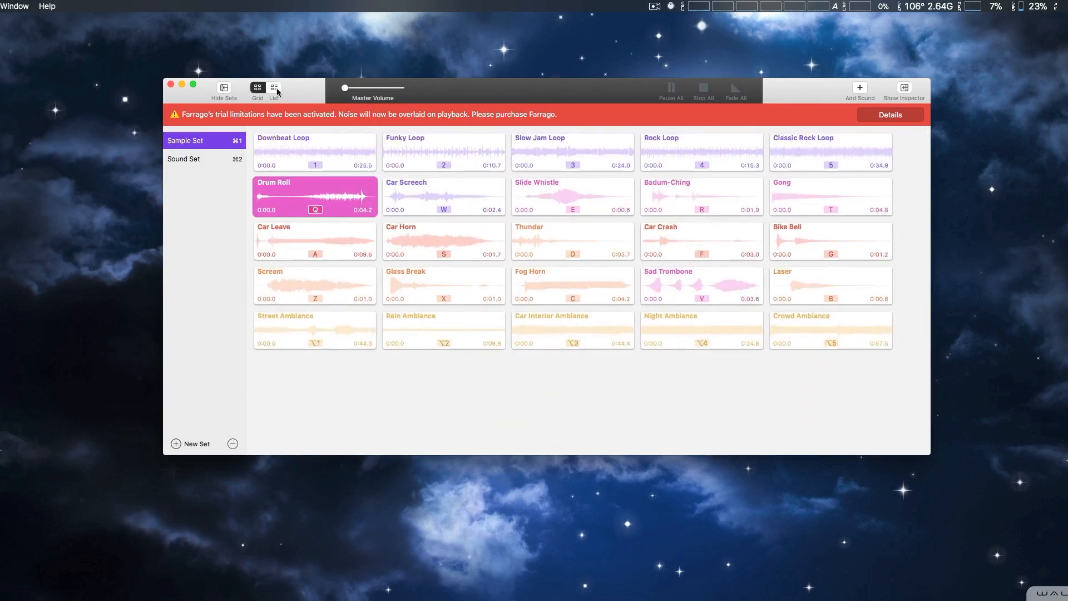
pyautogui.click(274, 89)
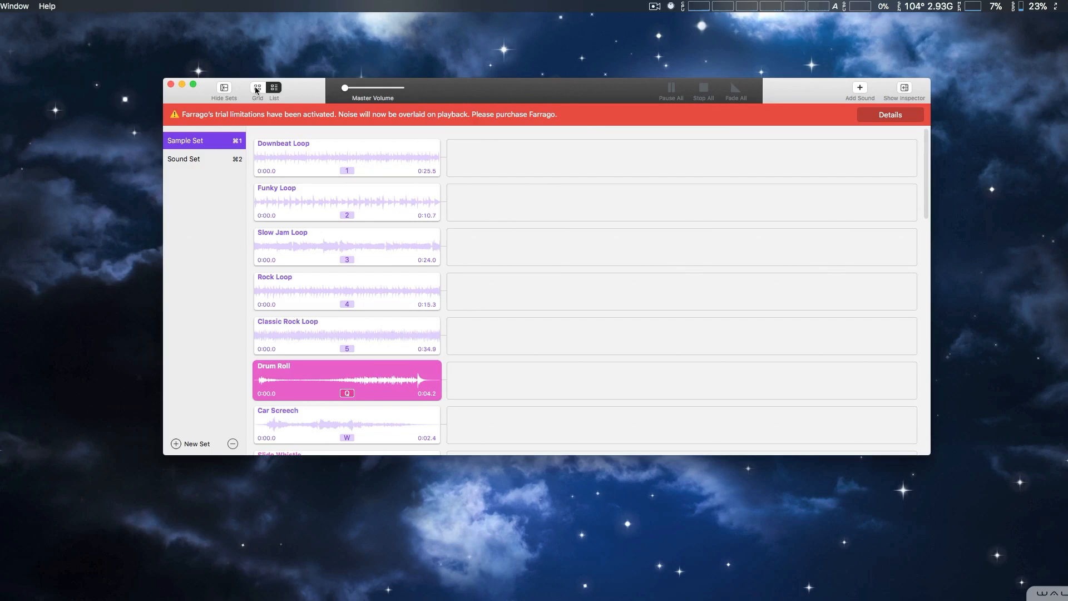
pyautogui.click(257, 87)
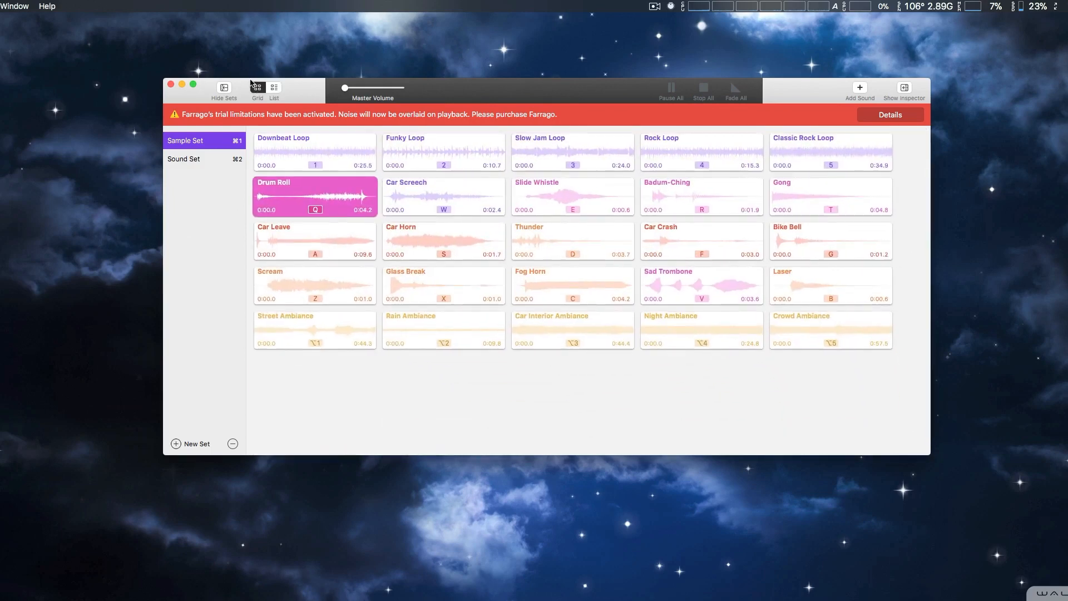
# - Hide the sound sets sidebar so the Sample Set grid fills the window
pyautogui.click(224, 89)
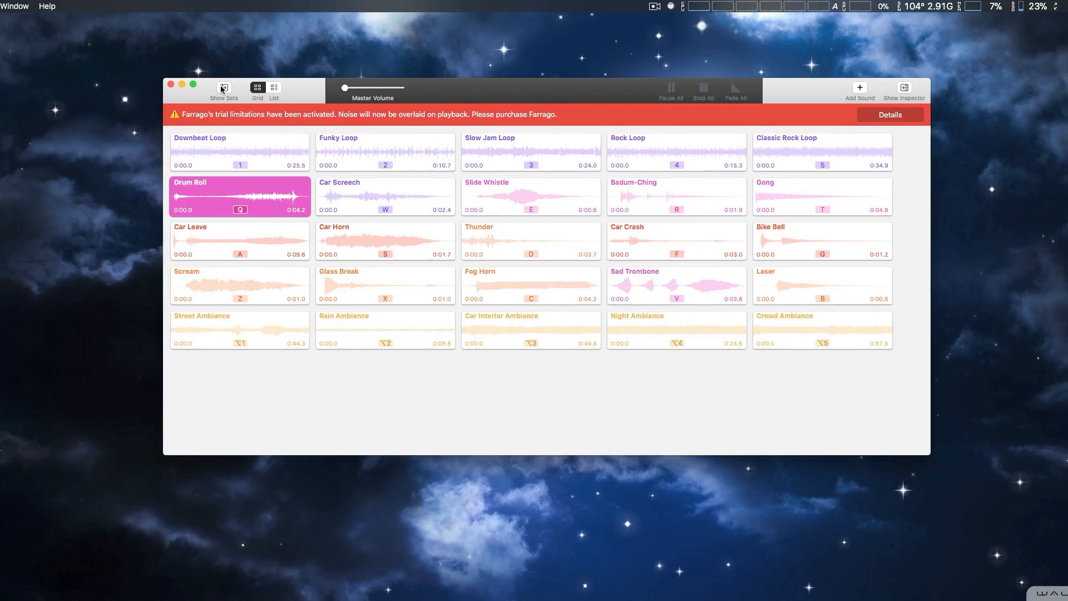
pyautogui.moveTo(815, 89)
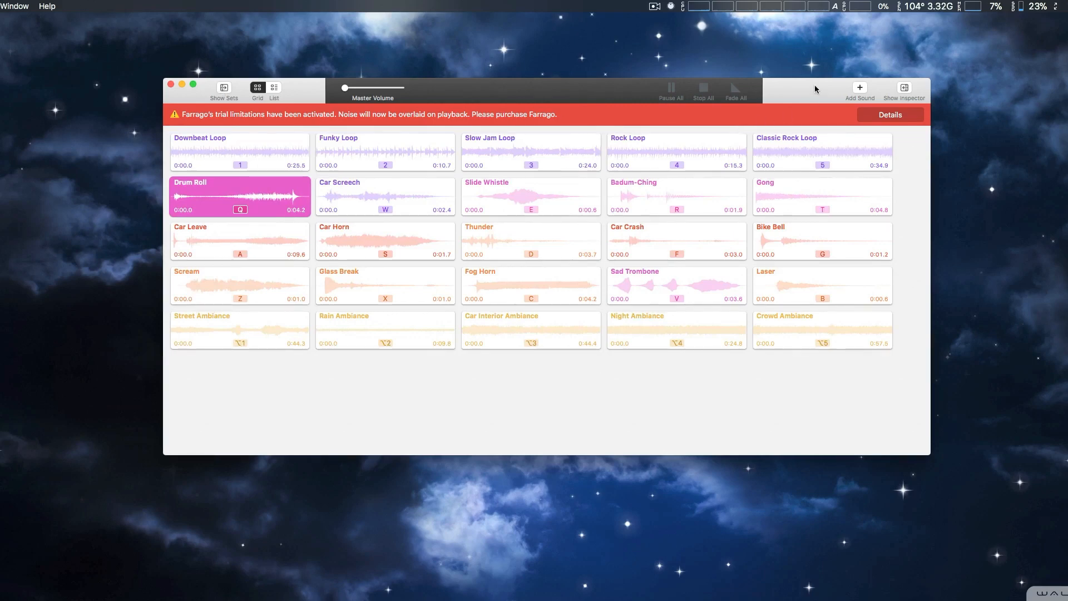
pyautogui.moveTo(769, 117)
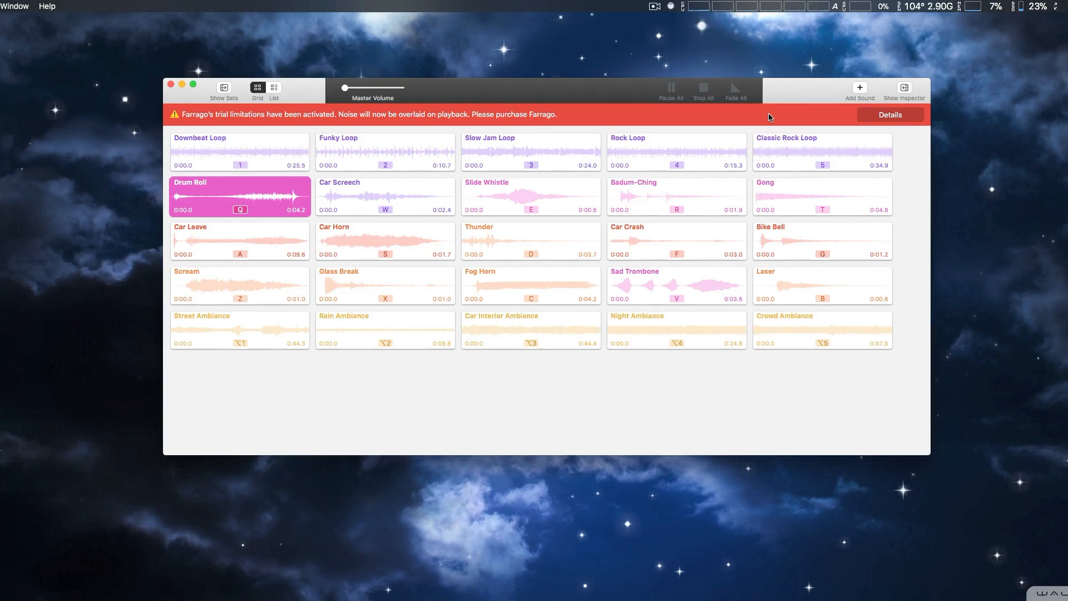
pyautogui.moveTo(477, 190)
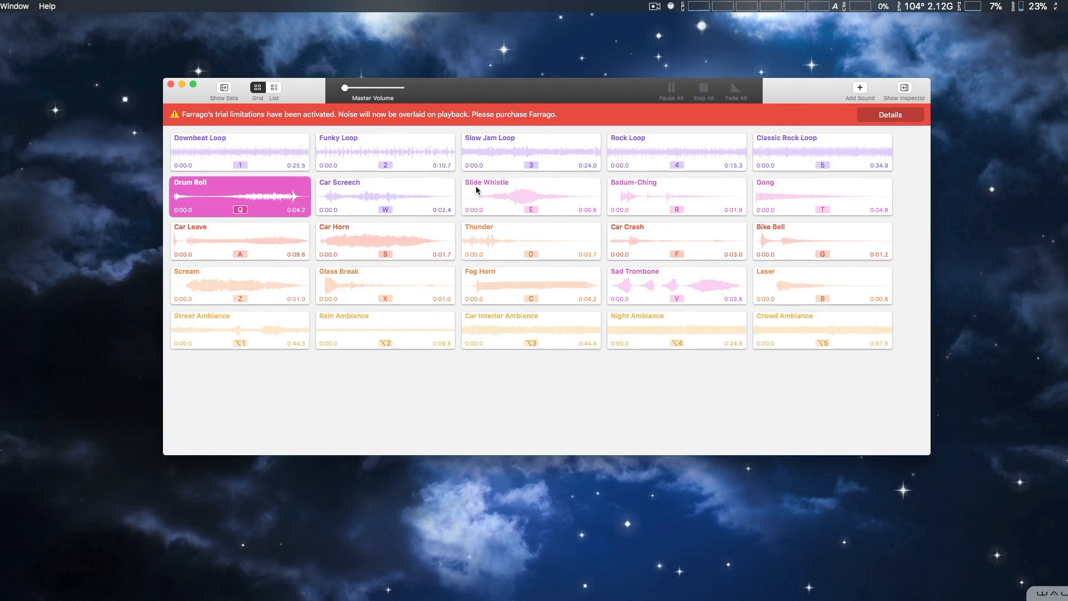
# - Turn off 'Single click to trigger sounds' in Preferences and close them
pyautogui.click(239, 196)
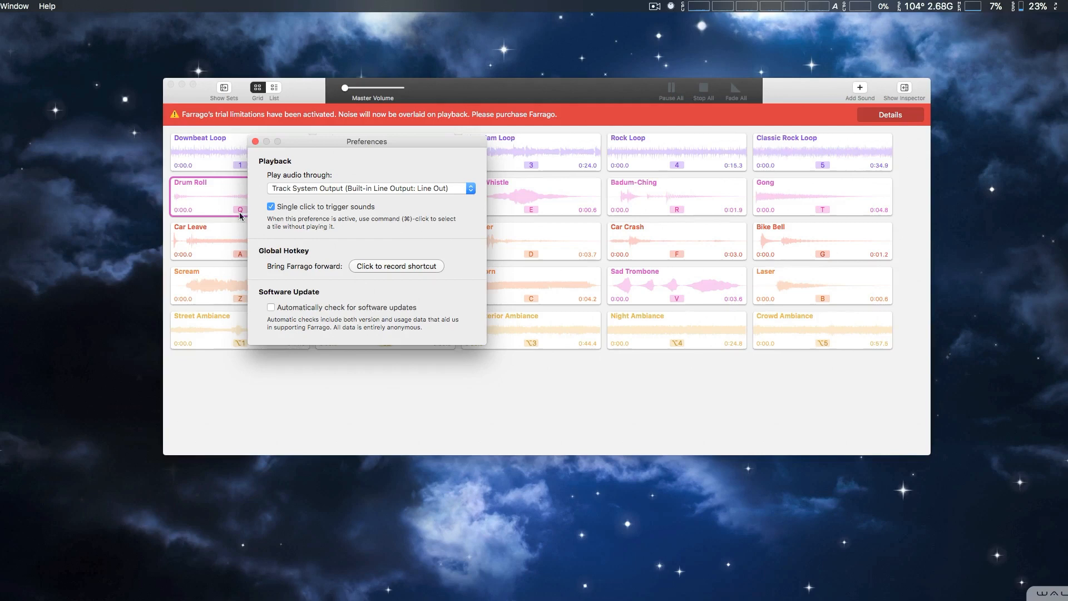
pyautogui.click(256, 142)
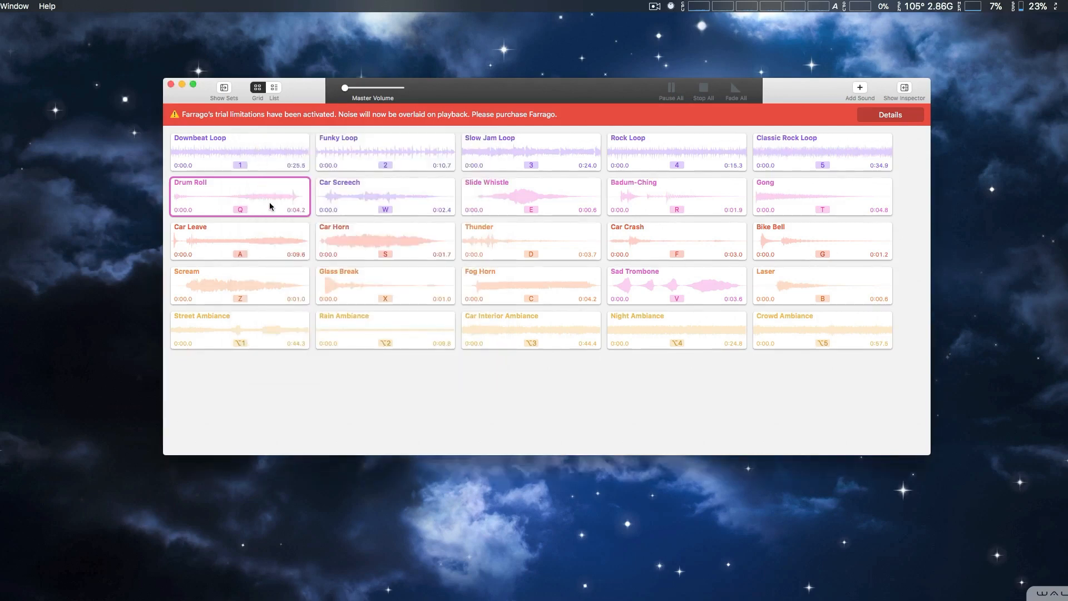
pyautogui.click(239, 197)
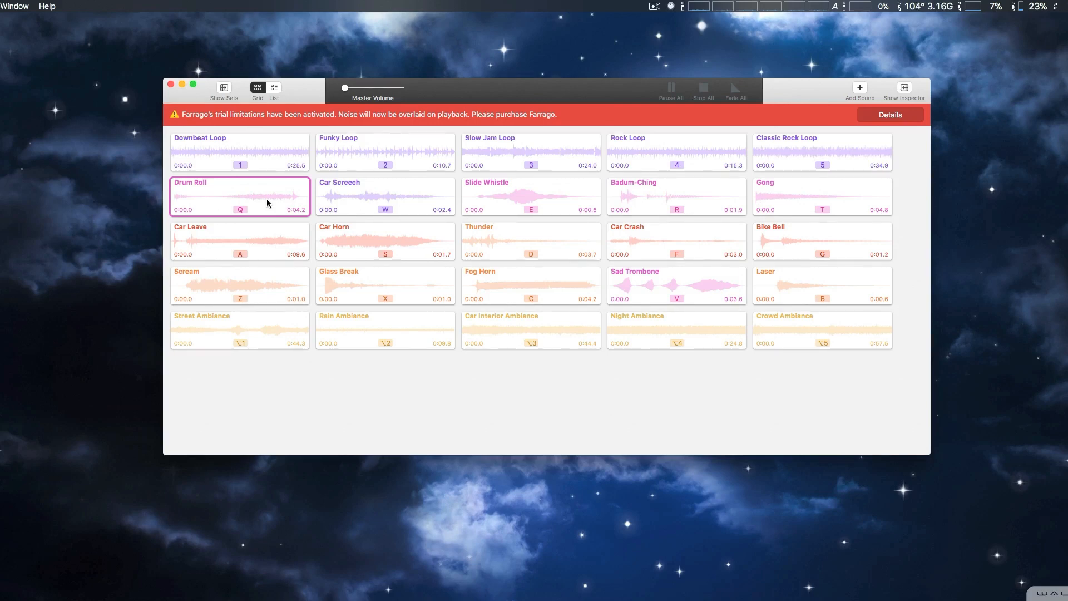
pyautogui.moveTo(348, 205)
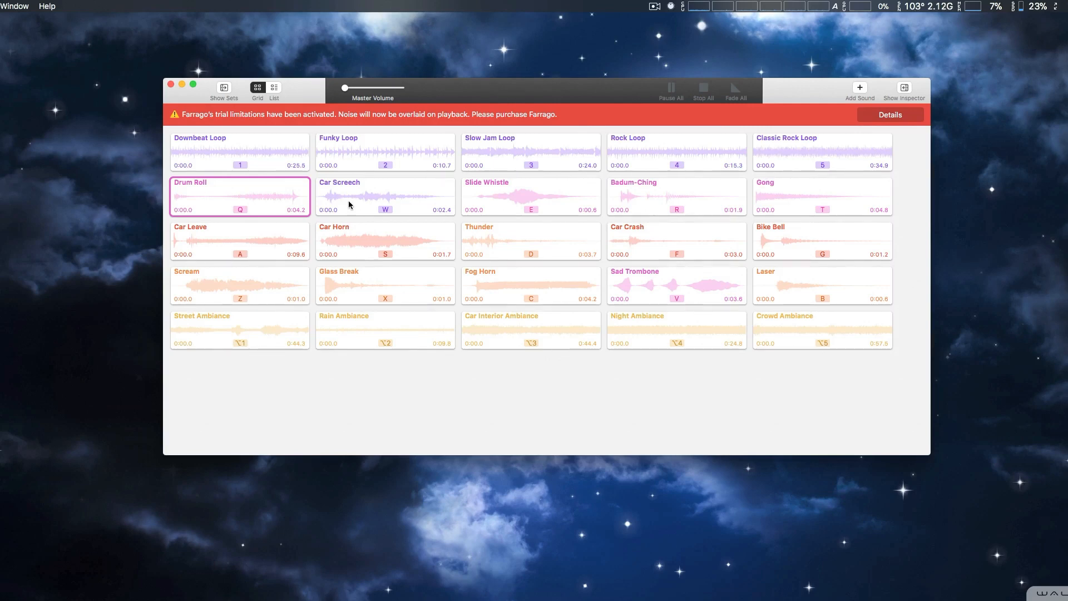
# - Play and stop Drum Roll, then select, play and pause Car Horn by double-click
pyautogui.click(239, 195)
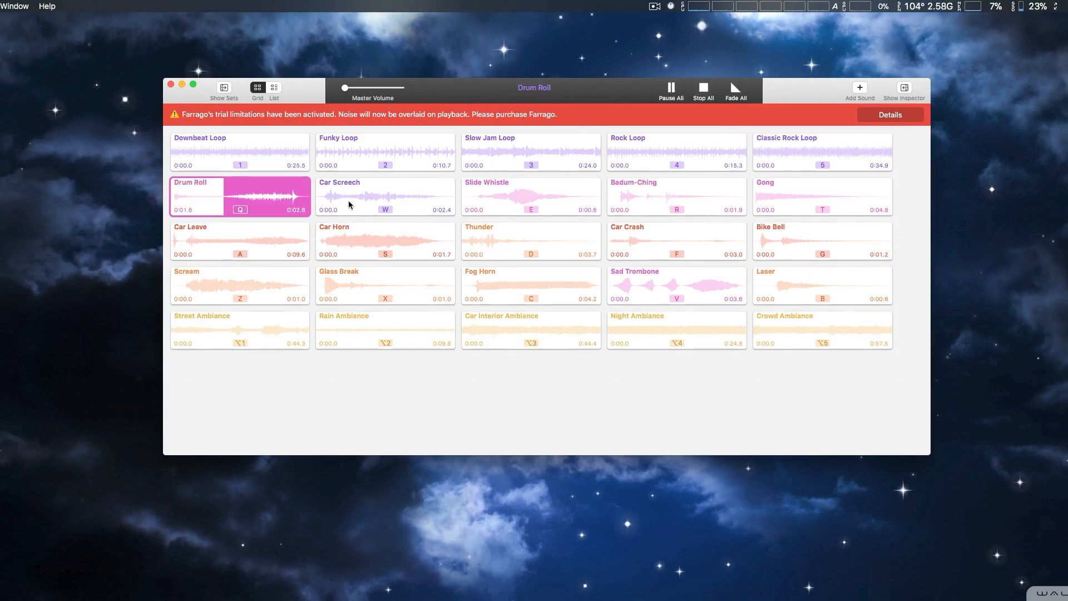
pyautogui.click(703, 89)
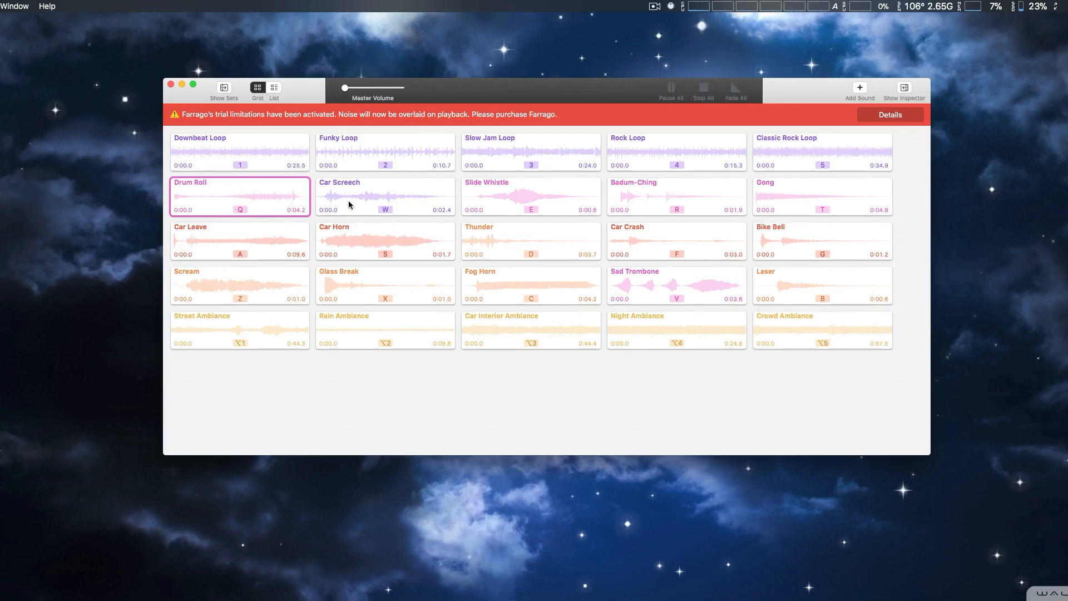
pyautogui.click(384, 241)
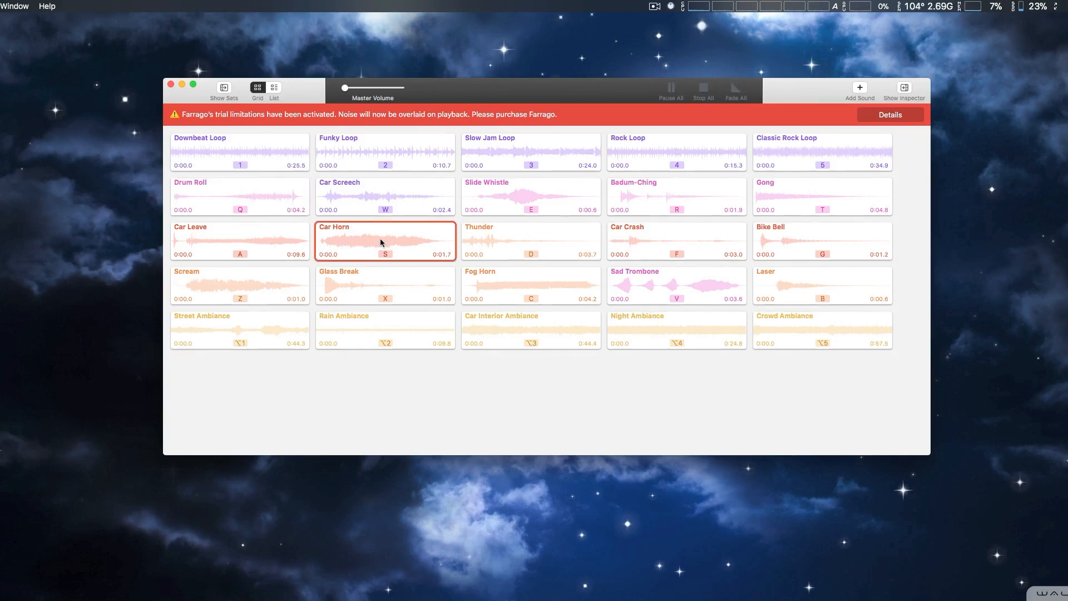
pyautogui.click(383, 240)
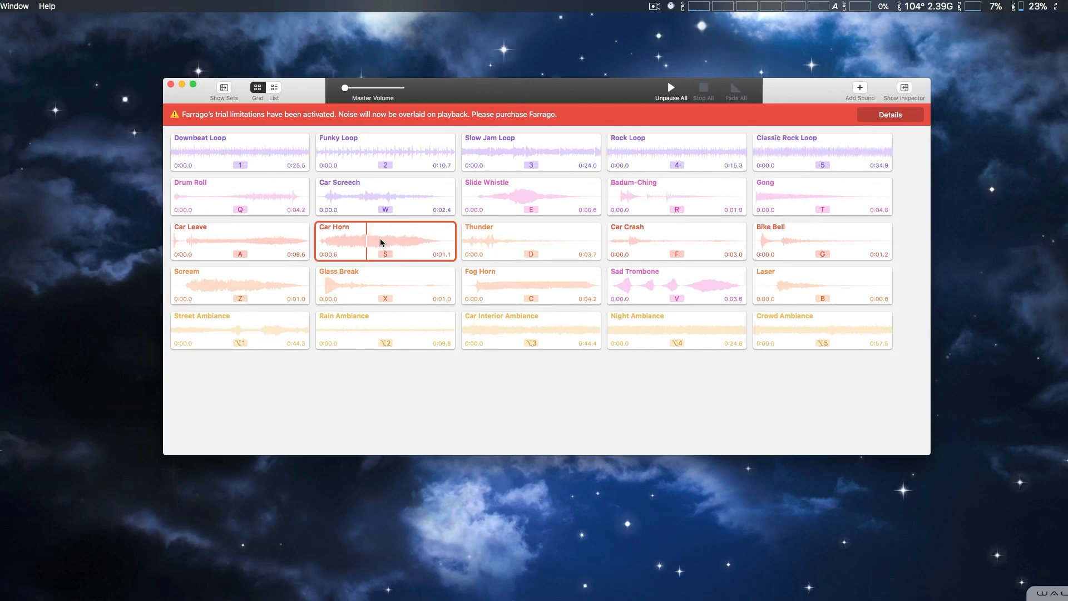
pyautogui.click(240, 196)
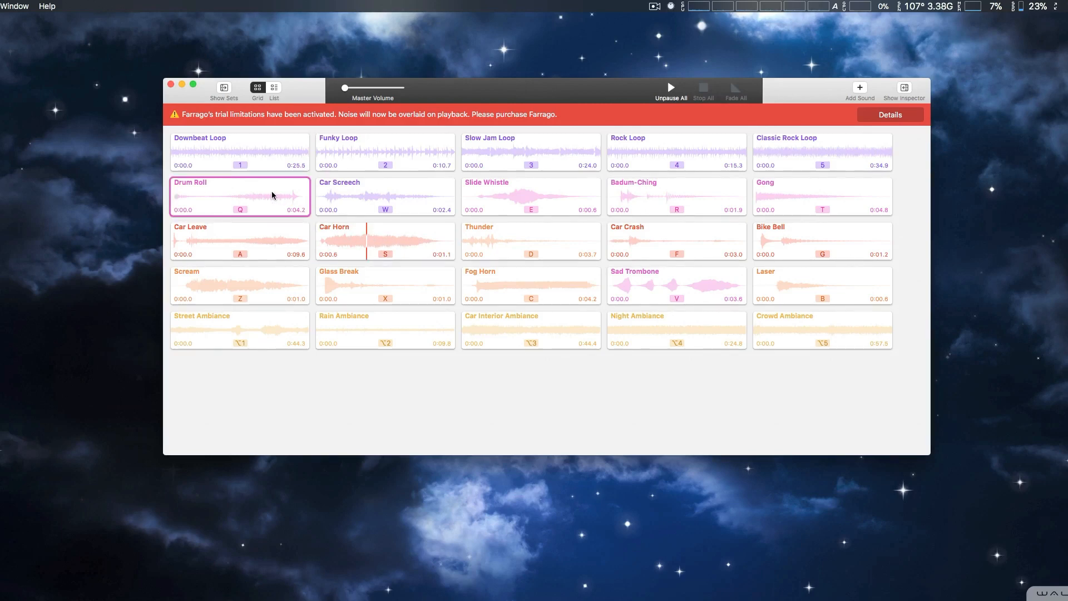
# - Resume Car Horn and Drum Roll, using Pause All and then Stop All to end playback
pyautogui.click(384, 240)
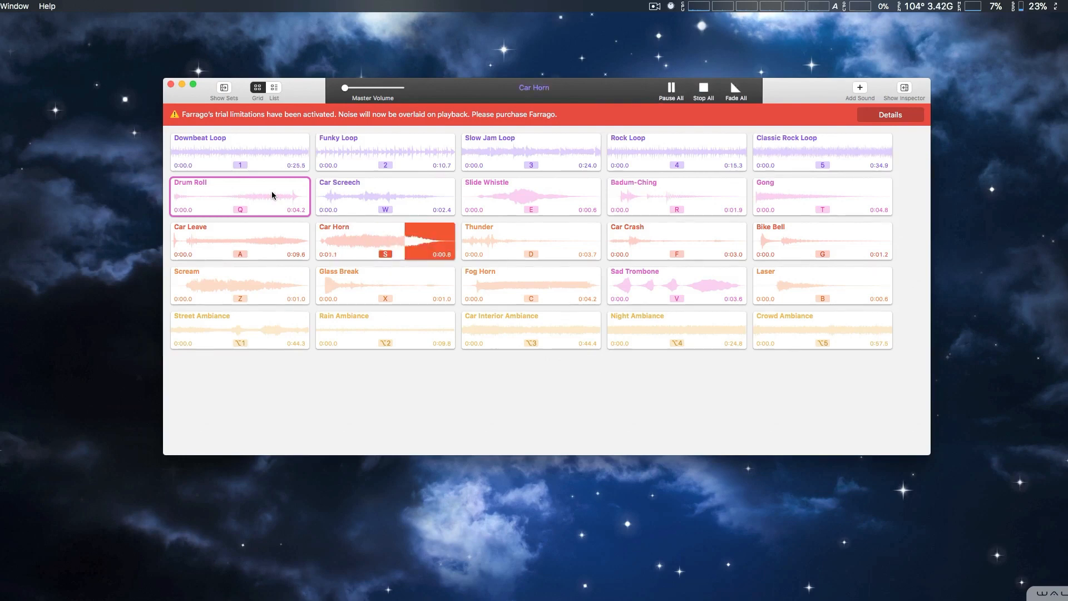
pyautogui.click(670, 90)
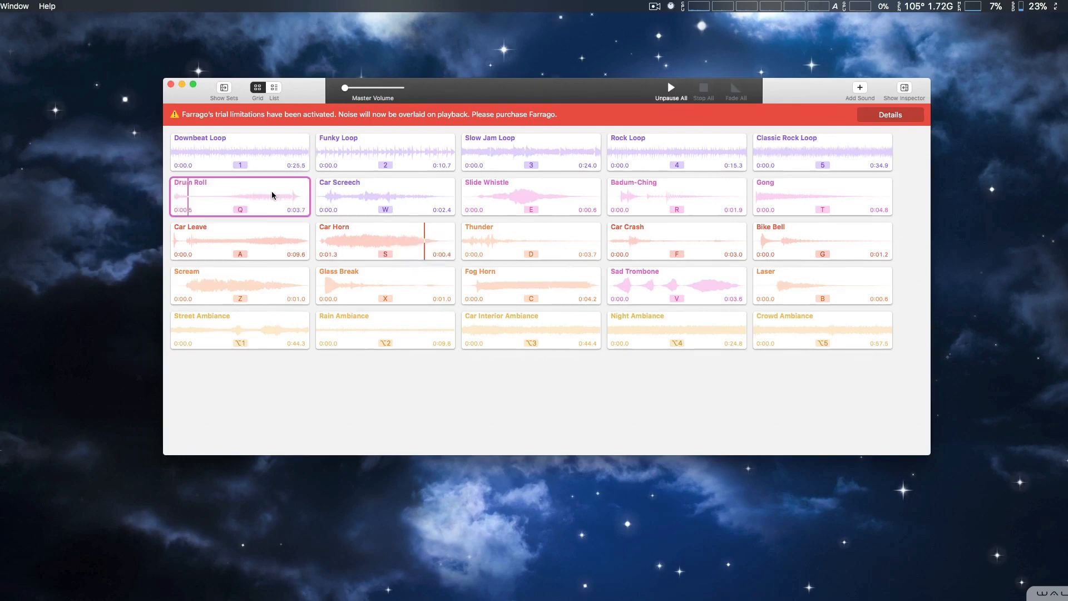
pyautogui.click(239, 195)
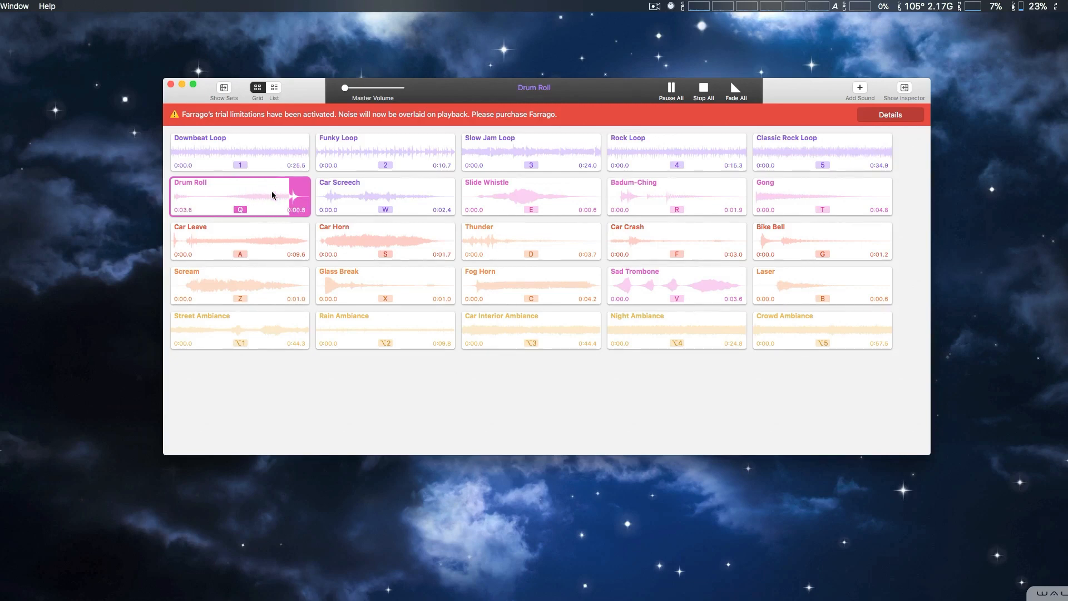
pyautogui.click(702, 87)
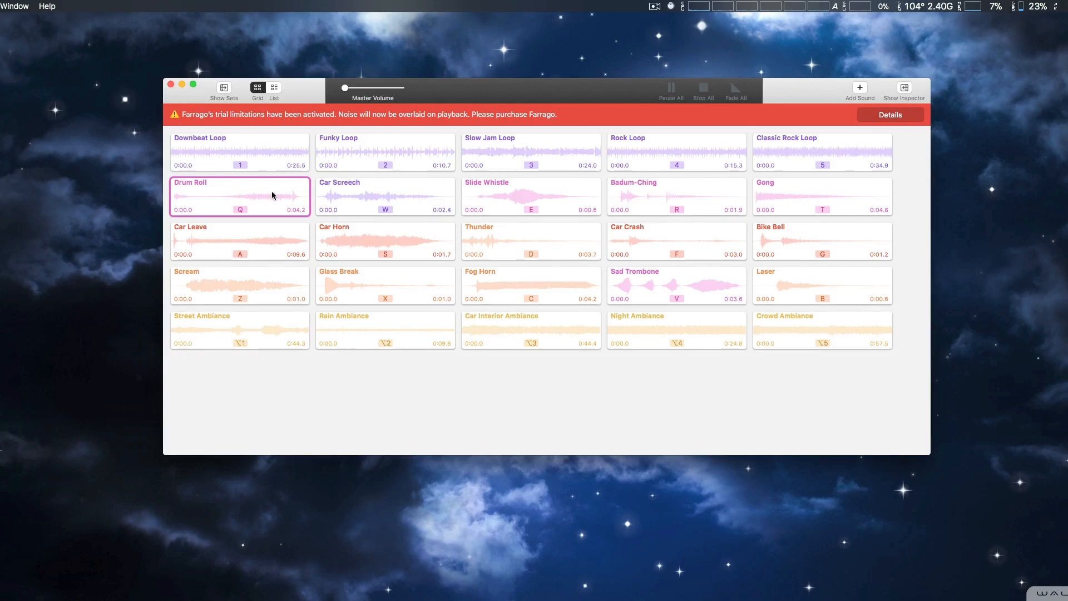
pyautogui.moveTo(307, 89)
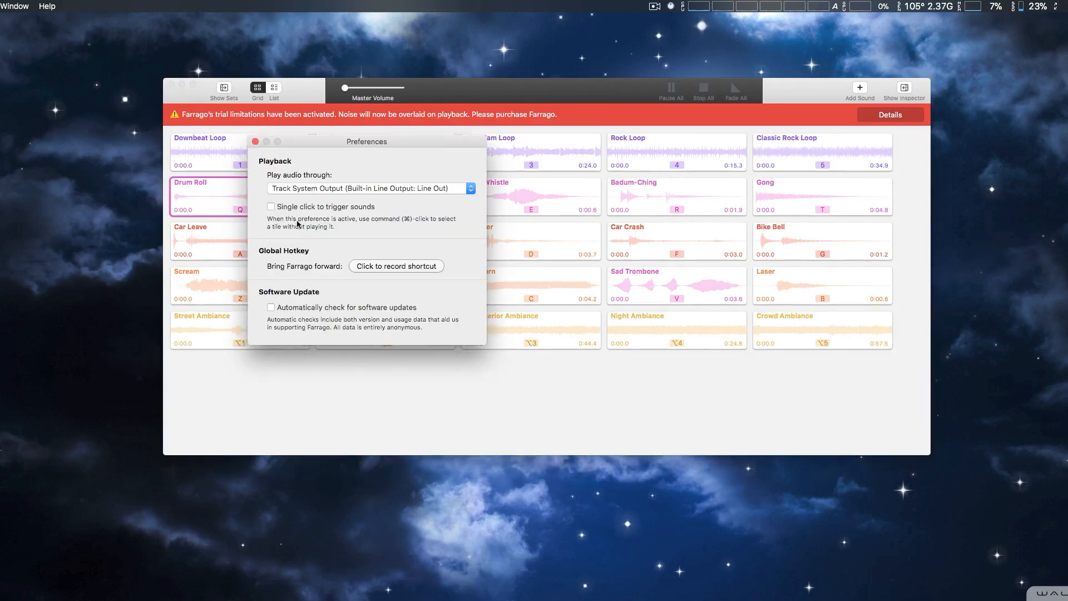
# - Re-enable single-click triggering, leave the audio output device unchanged, and close Preferences
pyautogui.click(271, 207)
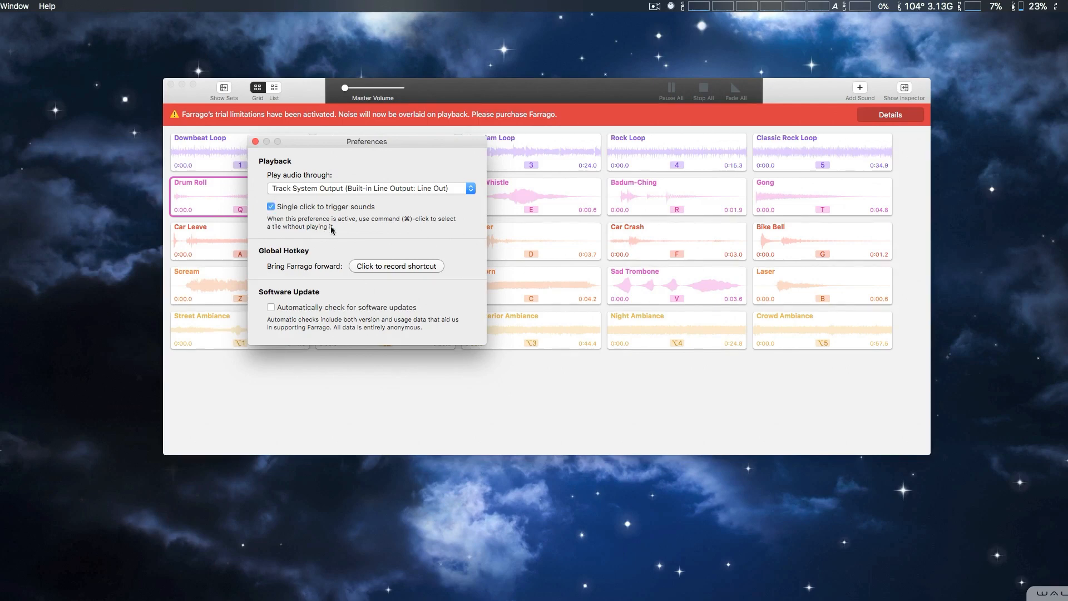
pyautogui.moveTo(384, 231)
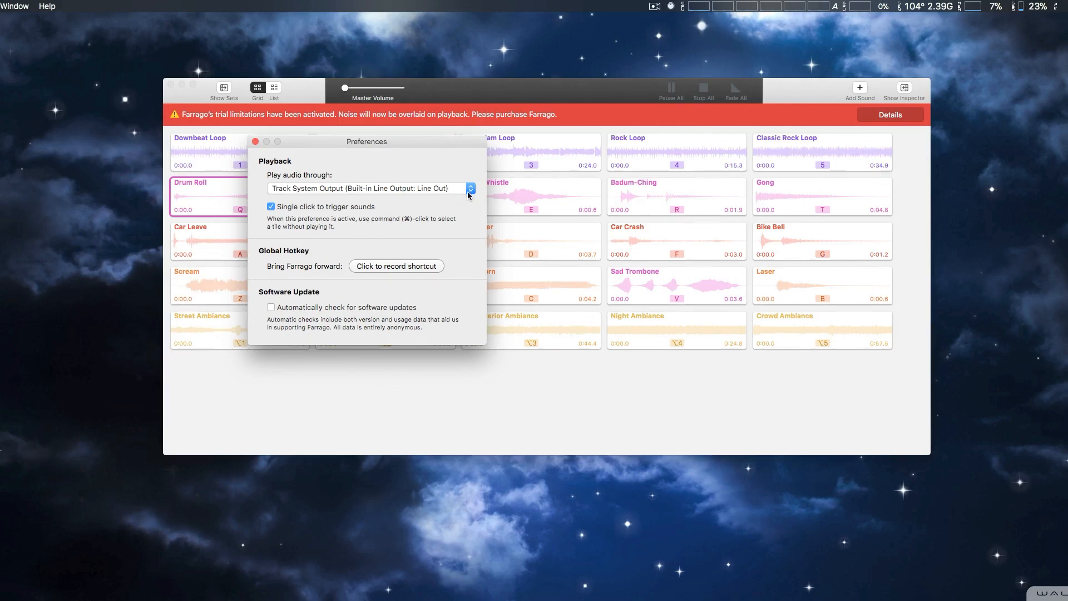
pyautogui.click(468, 188)
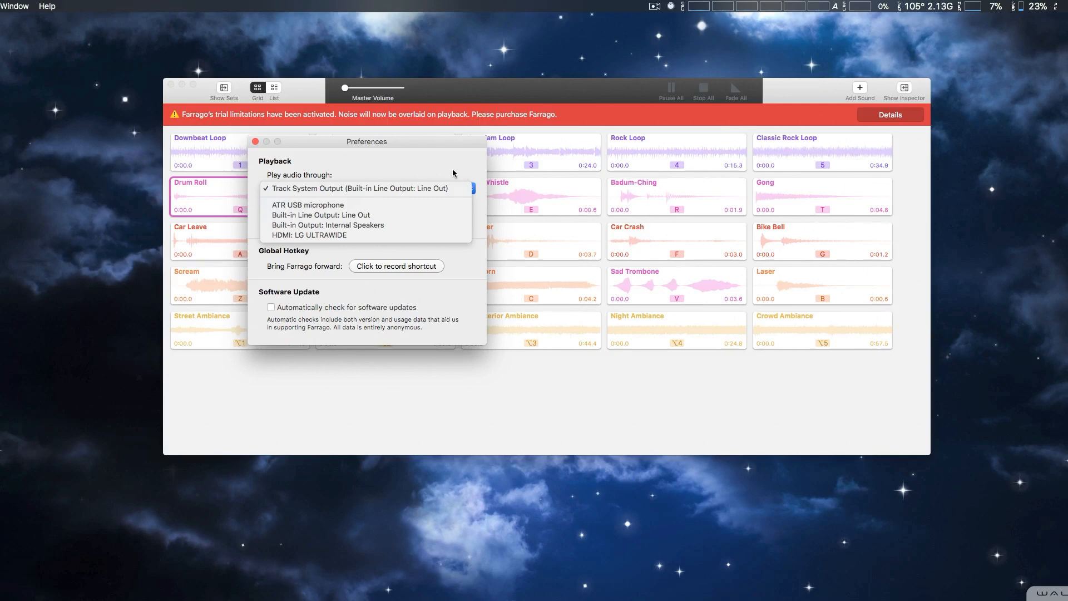
pyautogui.moveTo(468, 269)
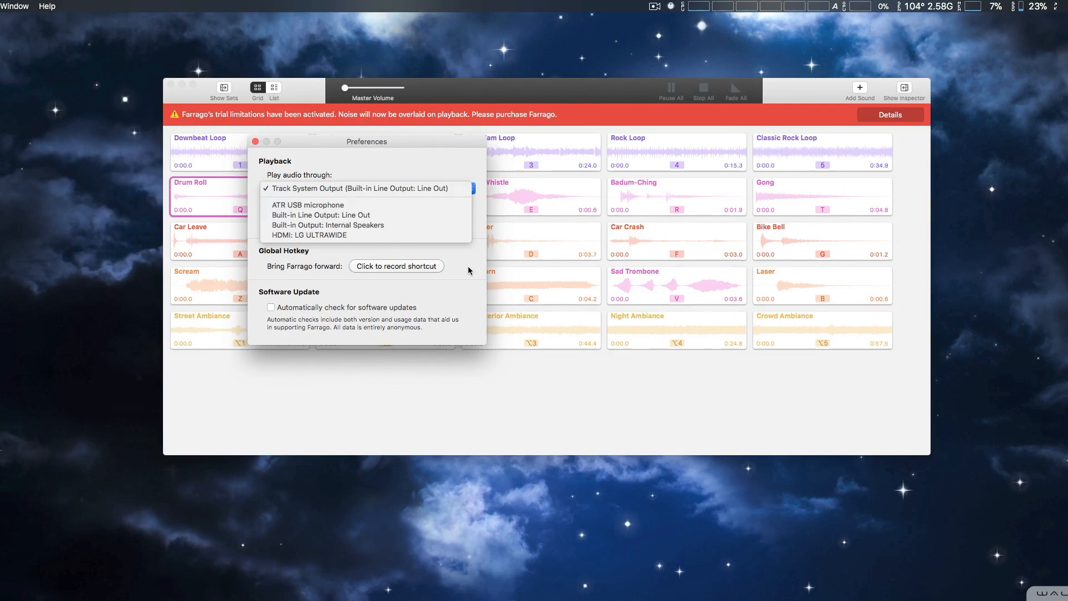
pyautogui.click(363, 188)
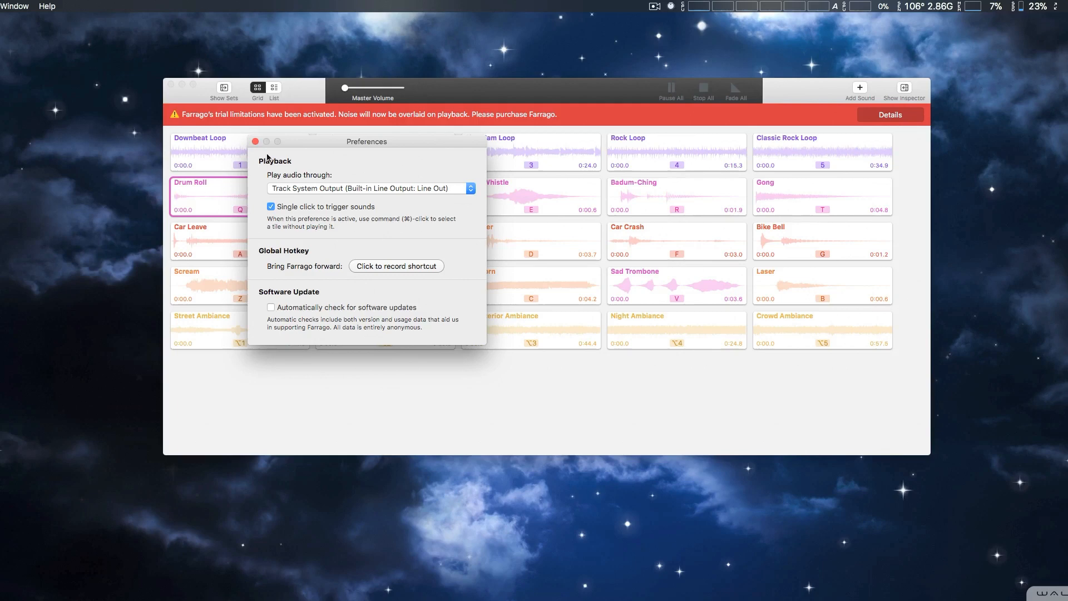
pyautogui.click(256, 141)
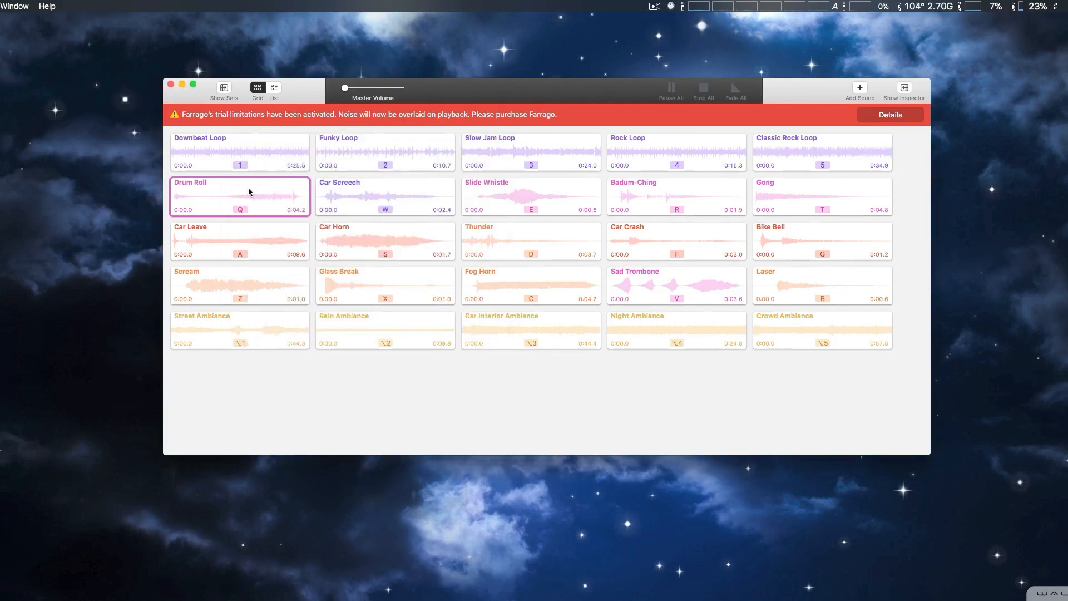
# - Trigger a tile alongside Drum Roll, then Stop All so nothing is playing
pyautogui.click(383, 196)
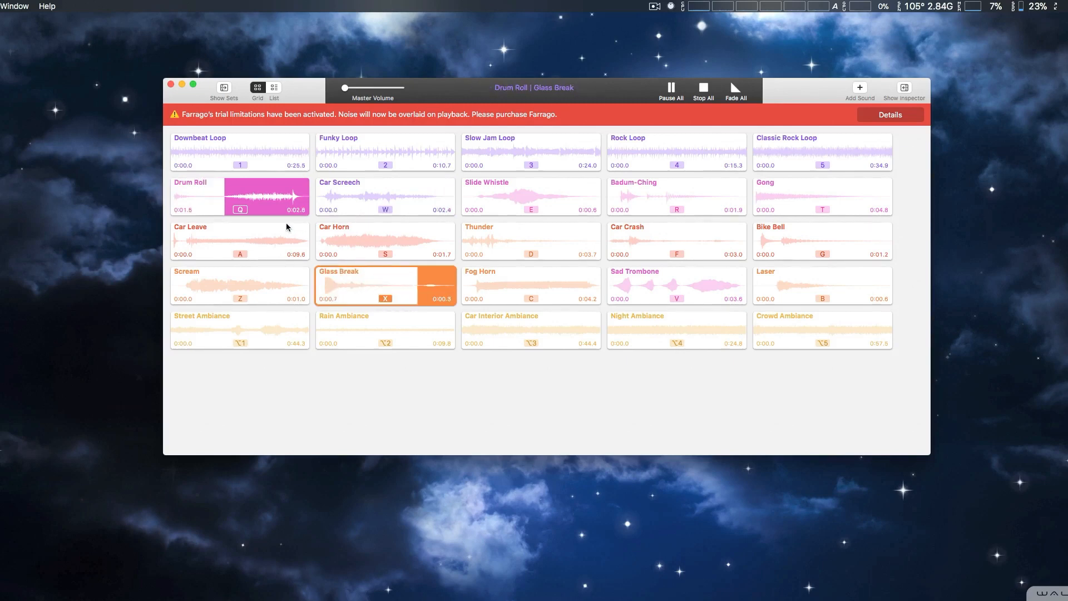
pyautogui.click(703, 89)
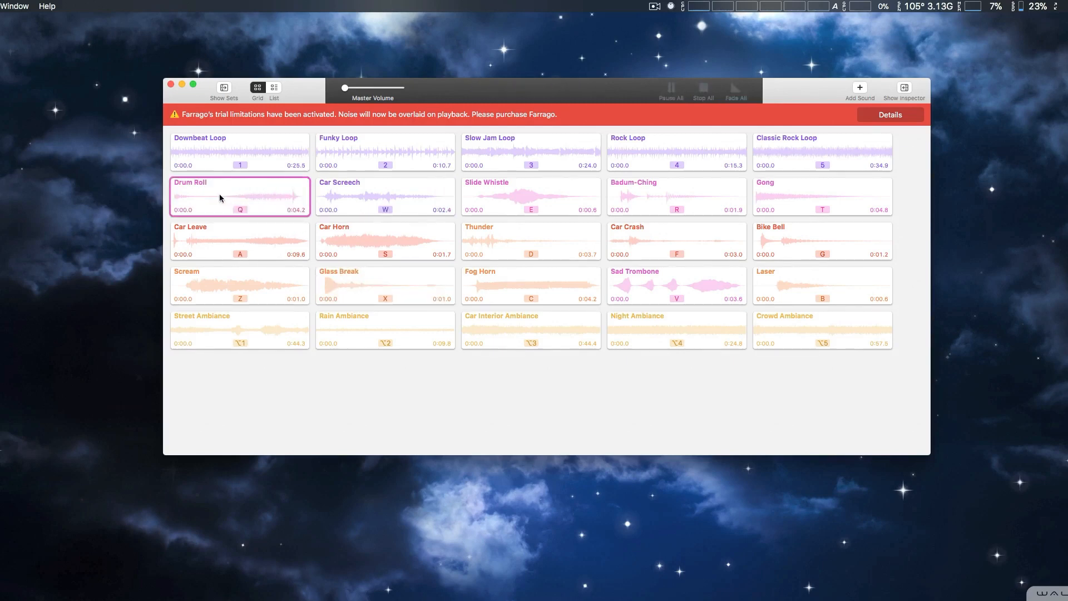
pyautogui.moveTo(809, 232)
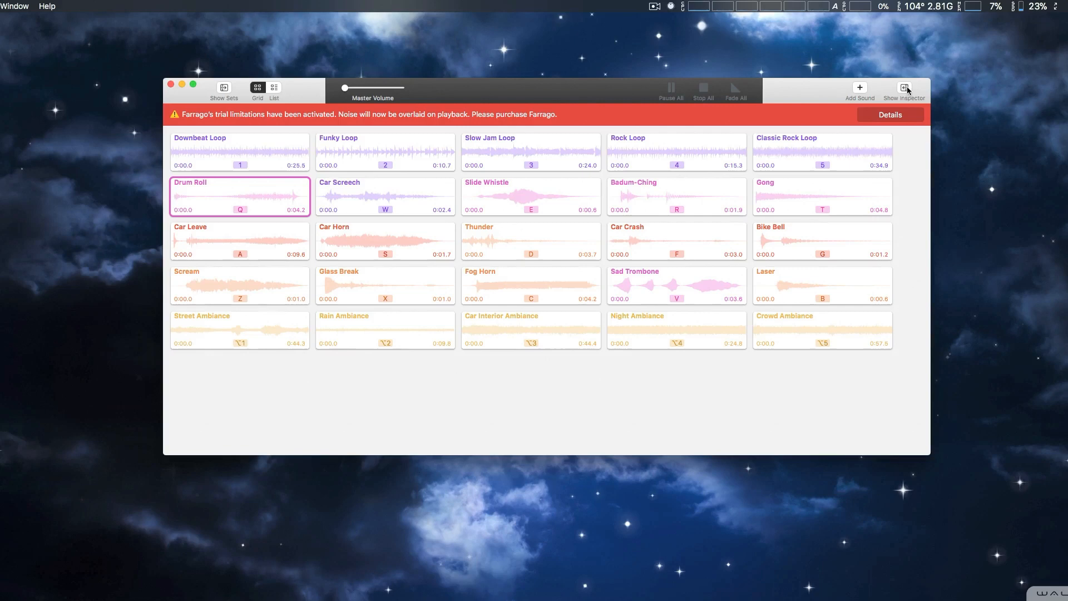
# - Show the inspector for the Drum Roll sound's waveform and playback settings
pyautogui.click(904, 87)
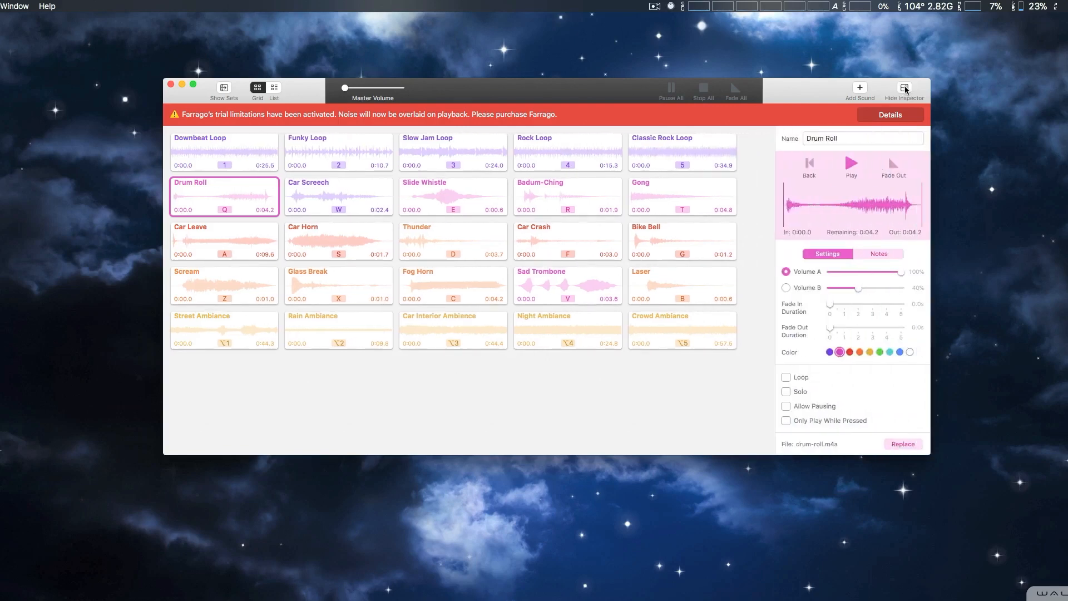
pyautogui.moveTo(782, 225)
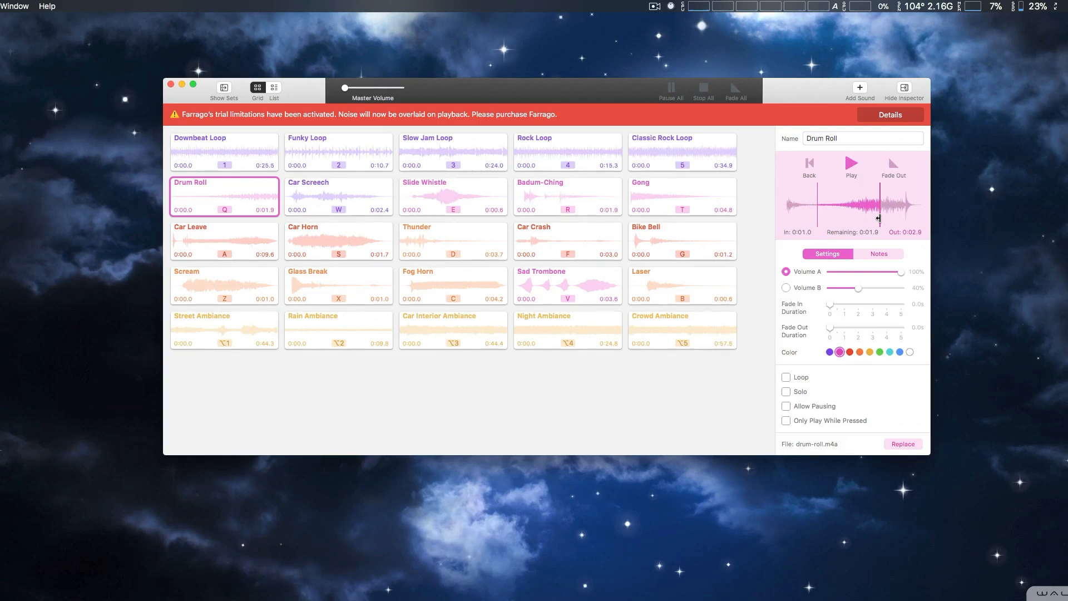
pyautogui.moveTo(871, 200)
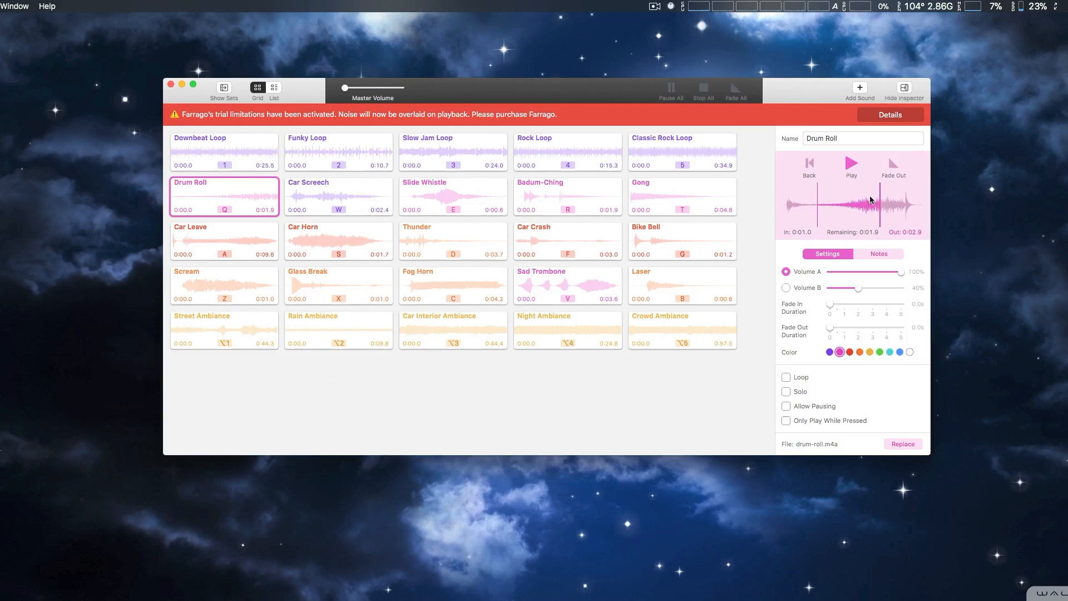
pyautogui.moveTo(850, 167)
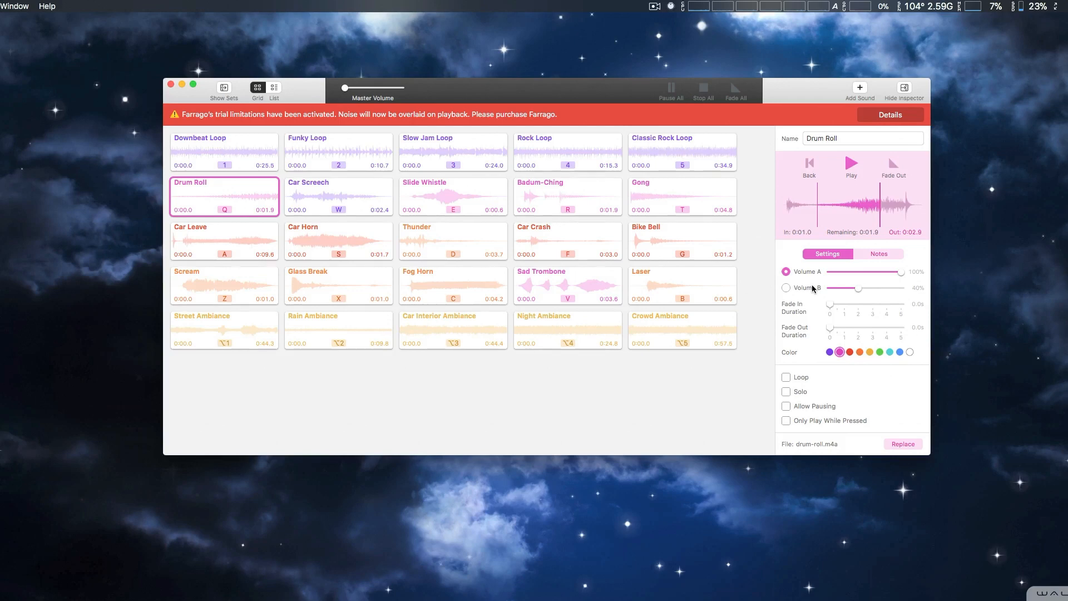
pyautogui.moveTo(811, 294)
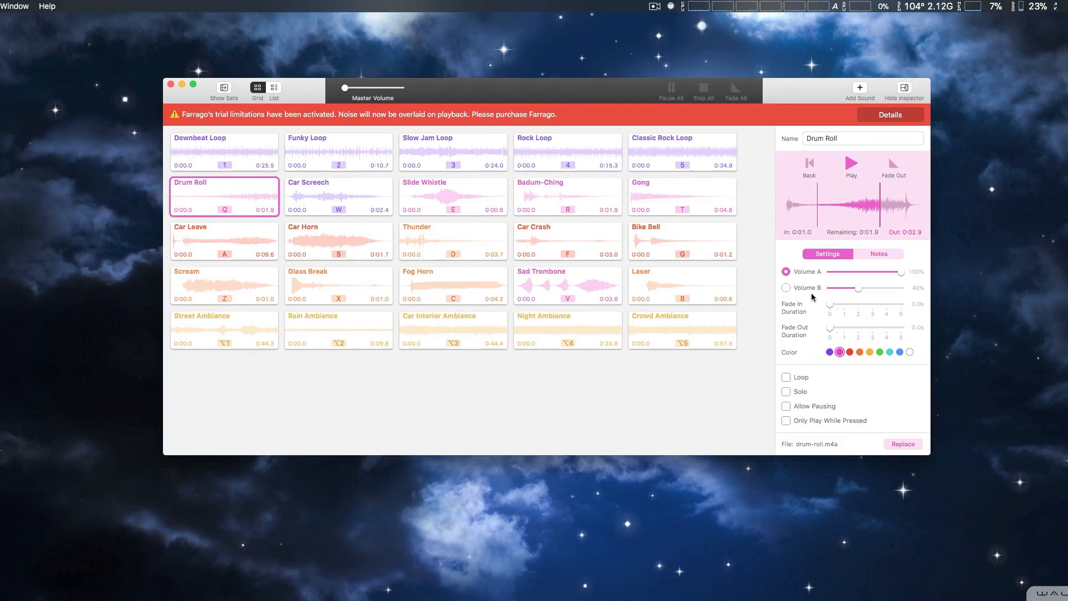
pyautogui.moveTo(808, 296)
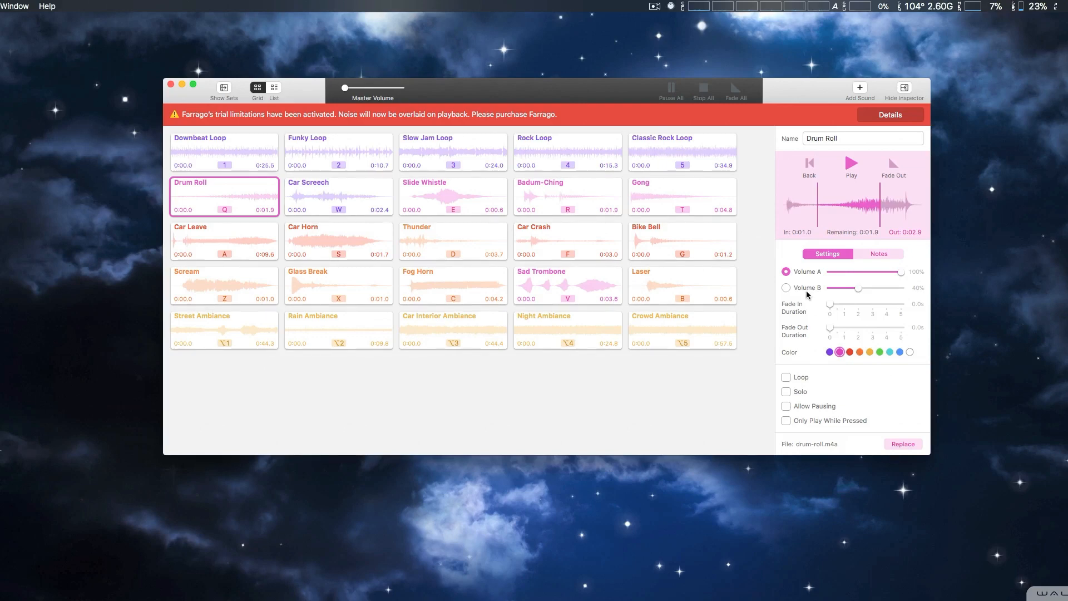
pyautogui.moveTo(848, 298)
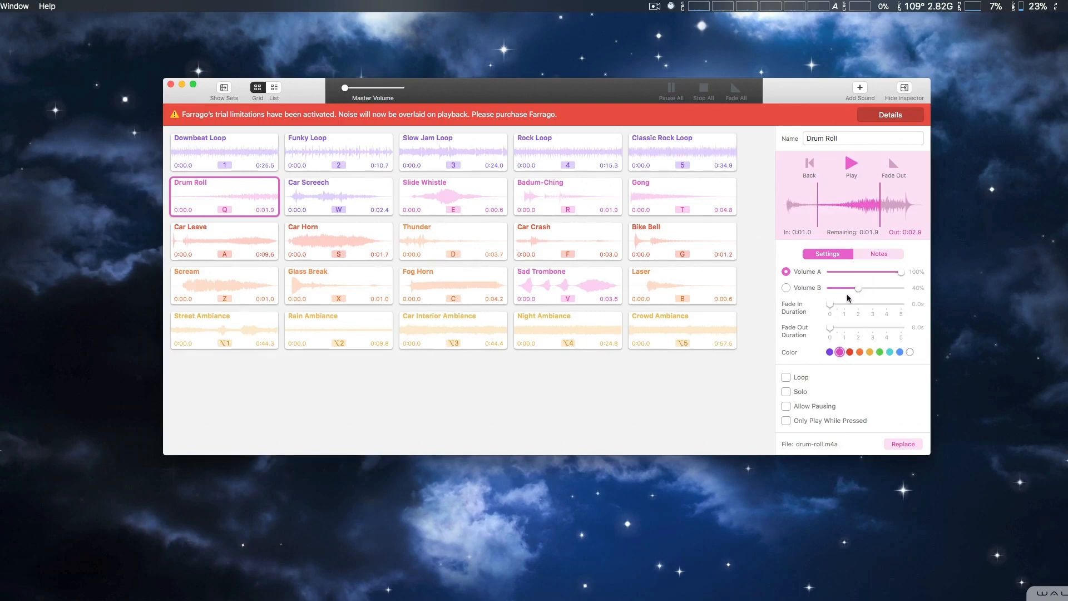
pyautogui.moveTo(815, 307)
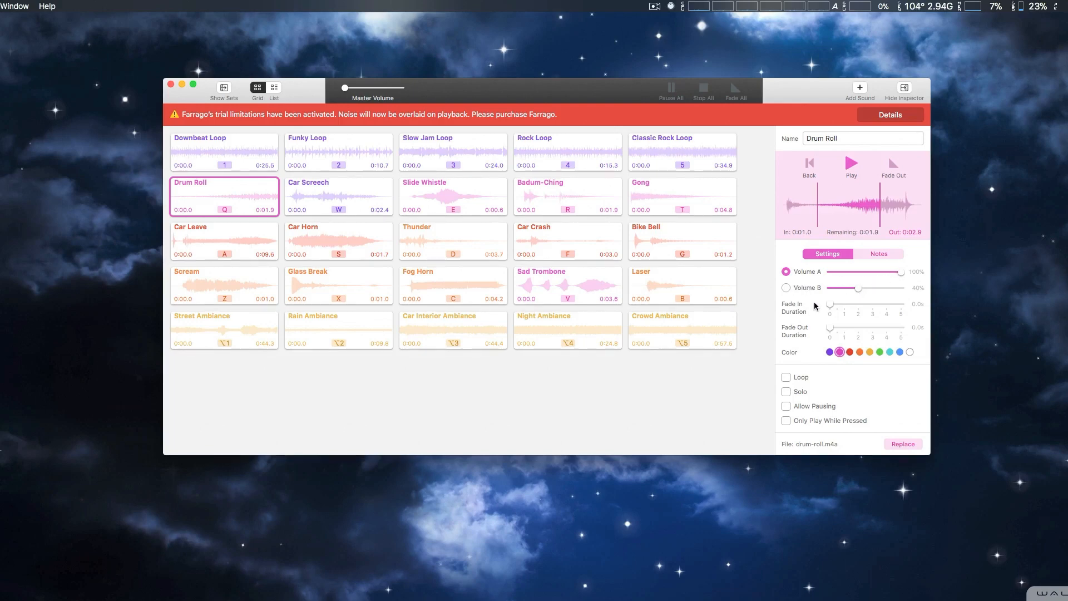
pyautogui.moveTo(810, 324)
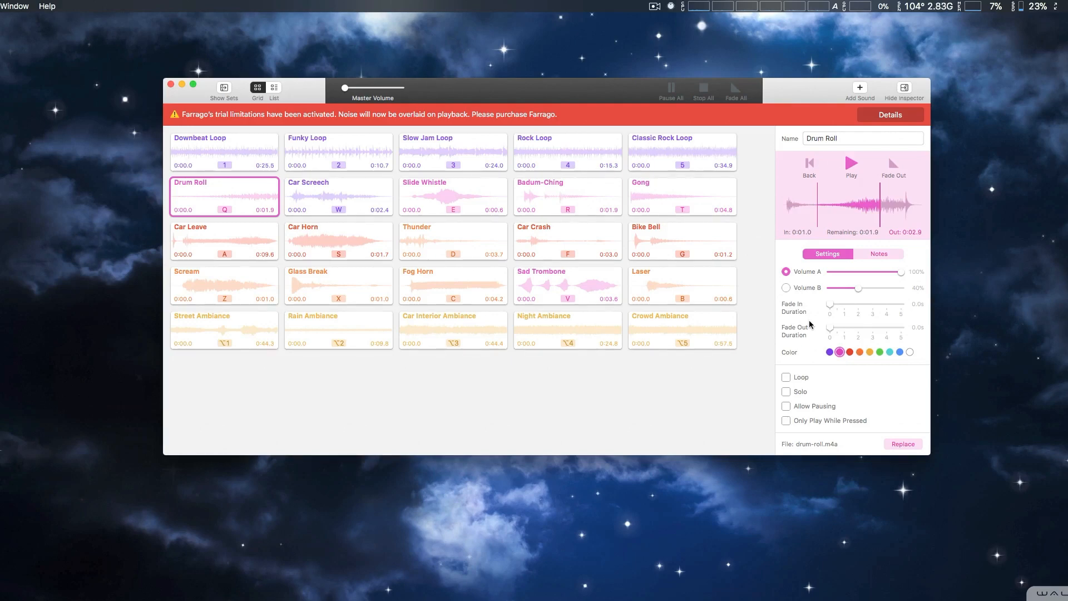
pyautogui.moveTo(772, 324)
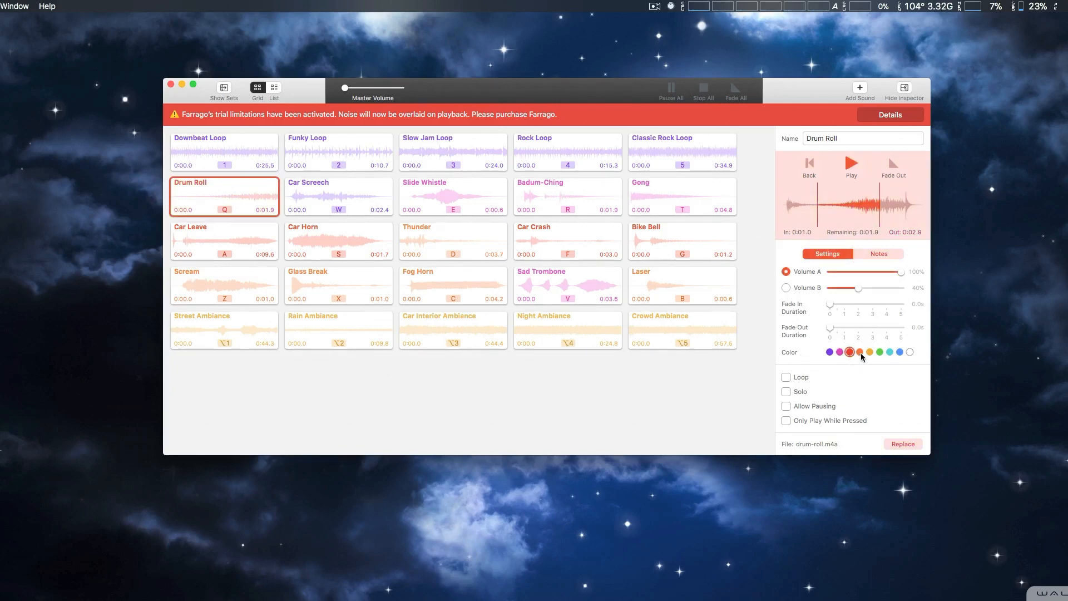
# - Colour Drum Roll orange, enable Loop, and hide the inspector
pyautogui.click(859, 353)
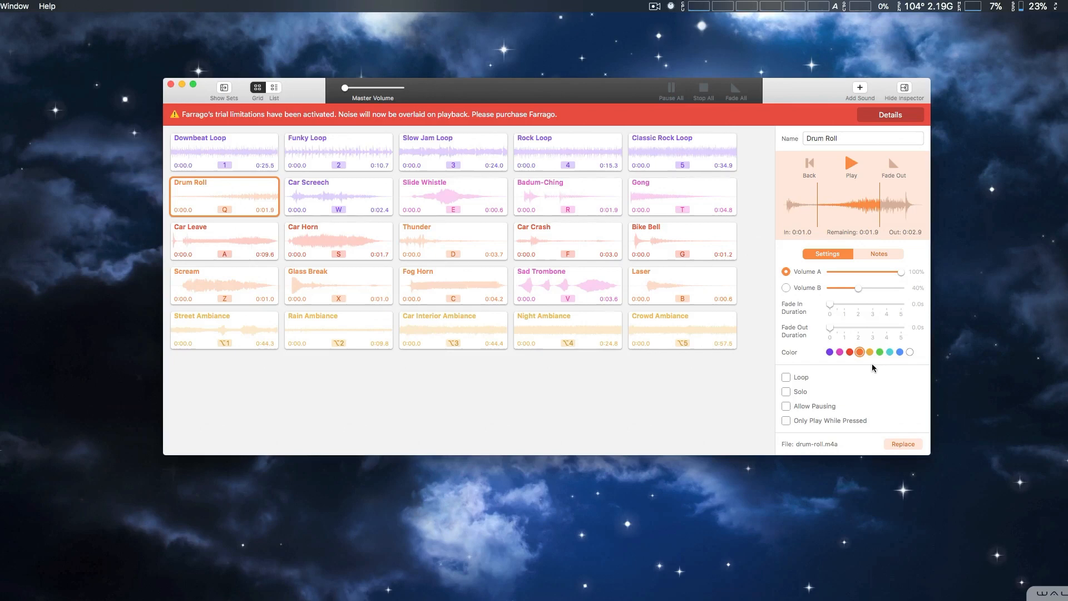
pyautogui.moveTo(875, 375)
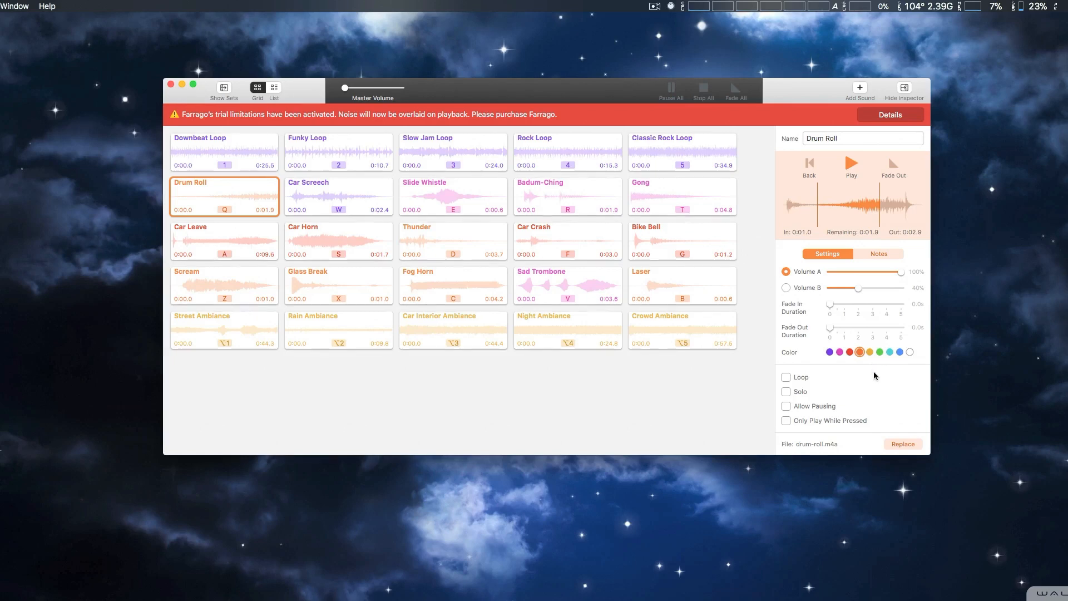
pyautogui.click(787, 377)
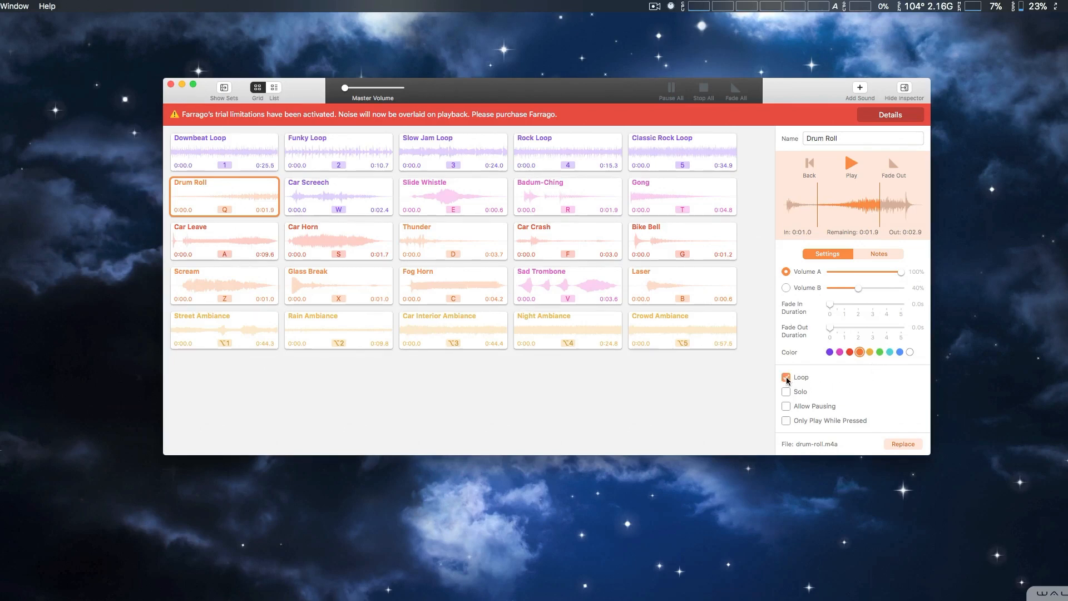
pyautogui.click(787, 377)
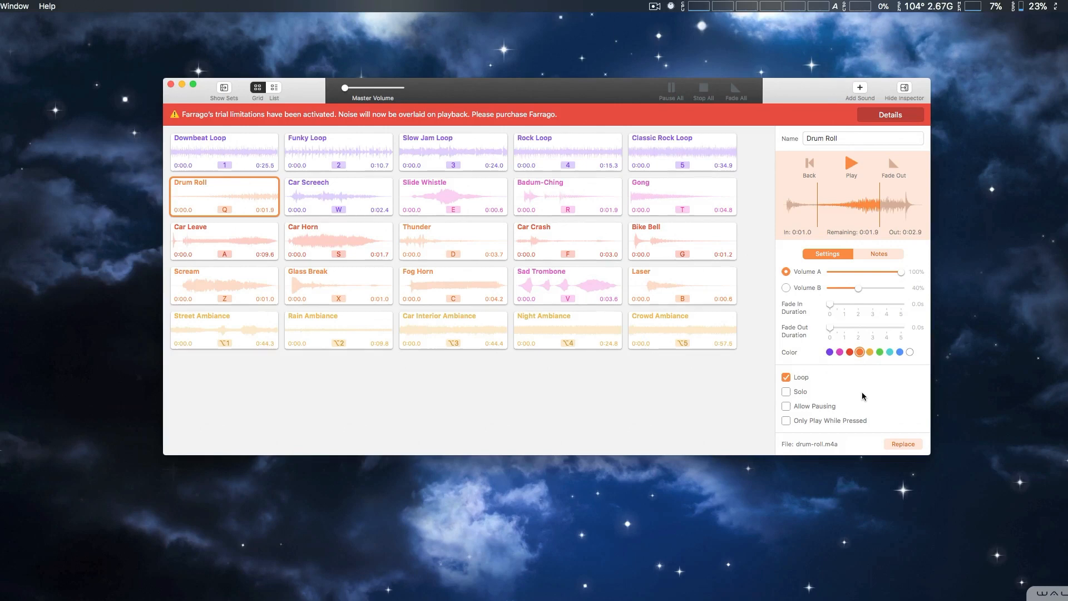
pyautogui.moveTo(906, 211)
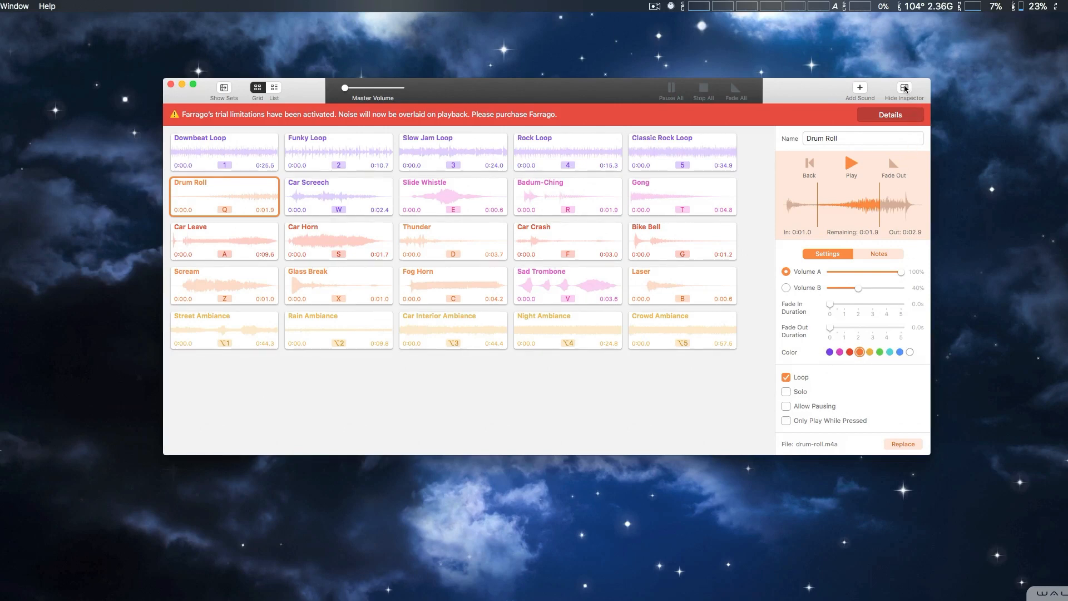
pyautogui.click(904, 86)
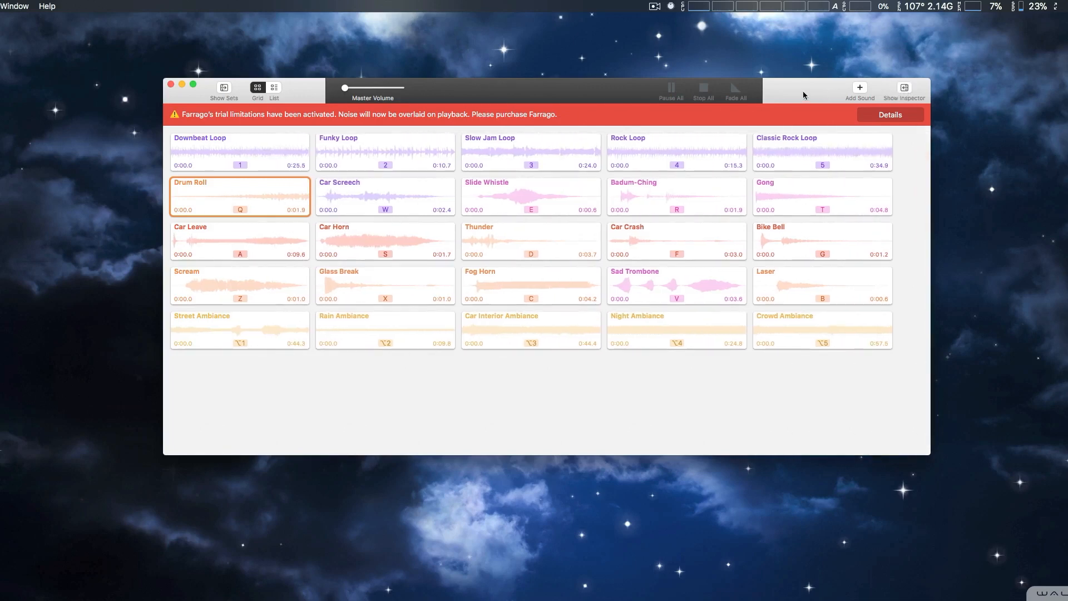
pyautogui.moveTo(627, 580)
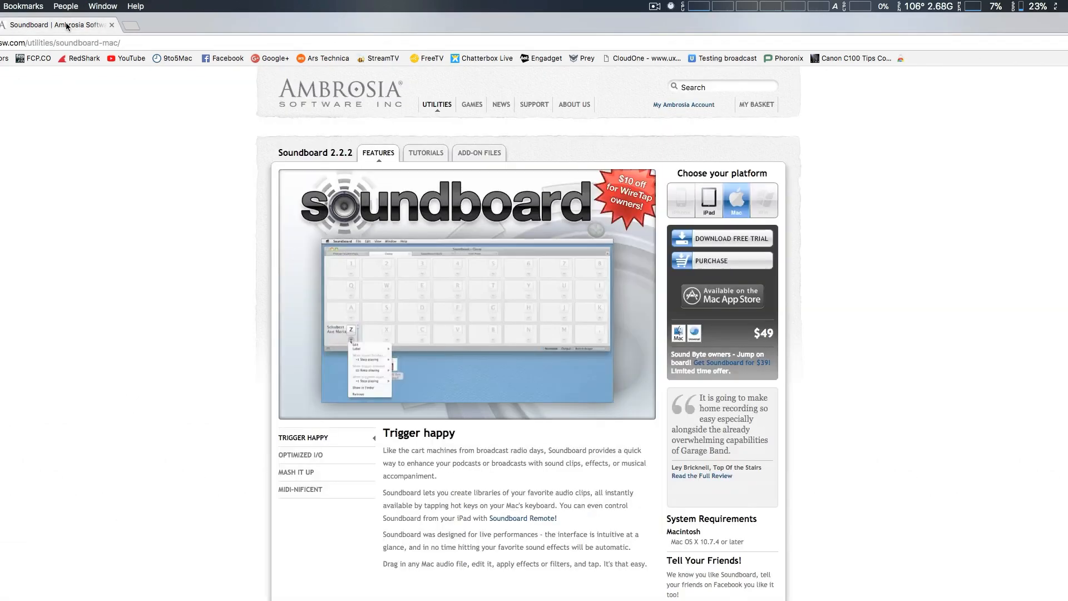
pyautogui.moveTo(62, 313)
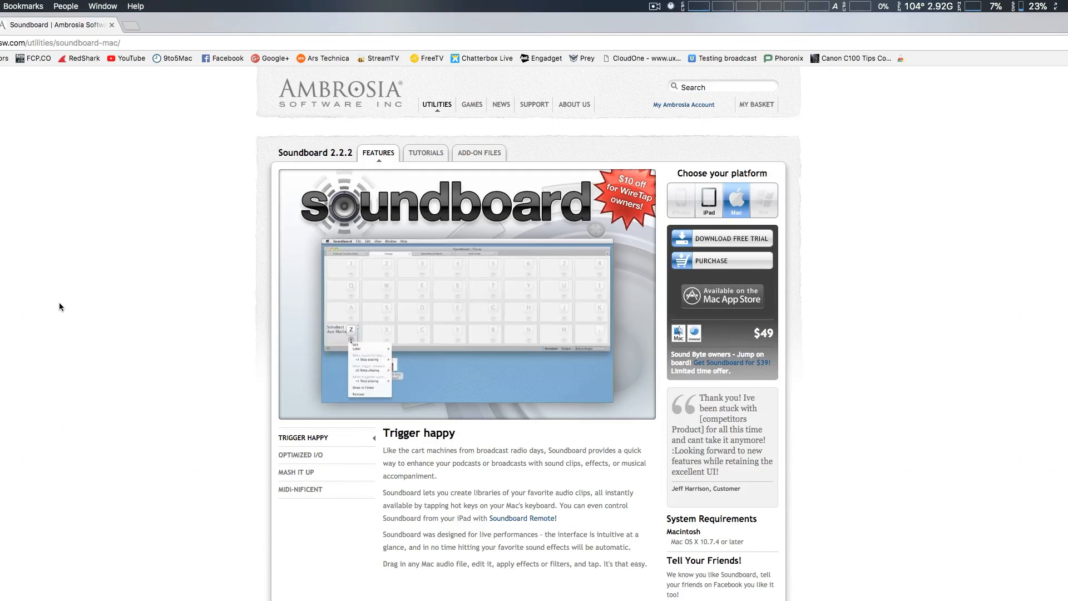
pyautogui.moveTo(111, 315)
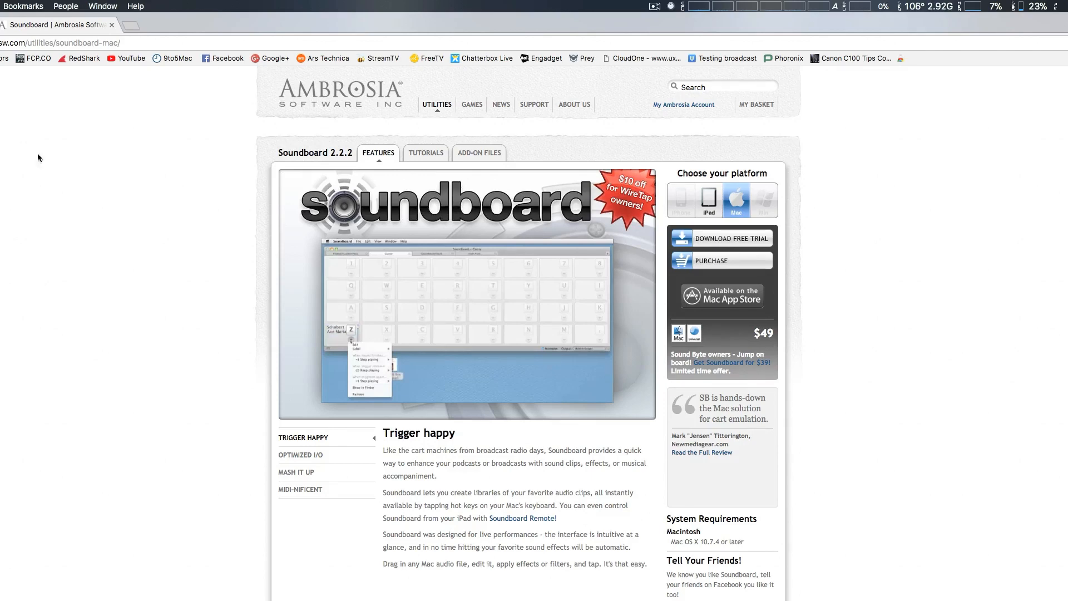
pyautogui.moveTo(93, 327)
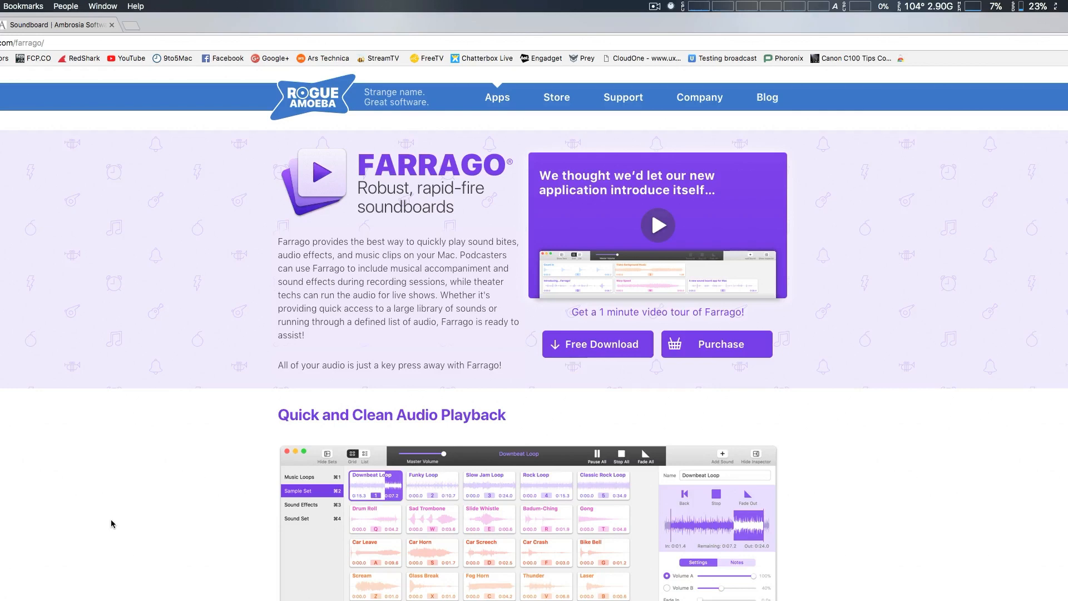
pyautogui.moveTo(241, 517)
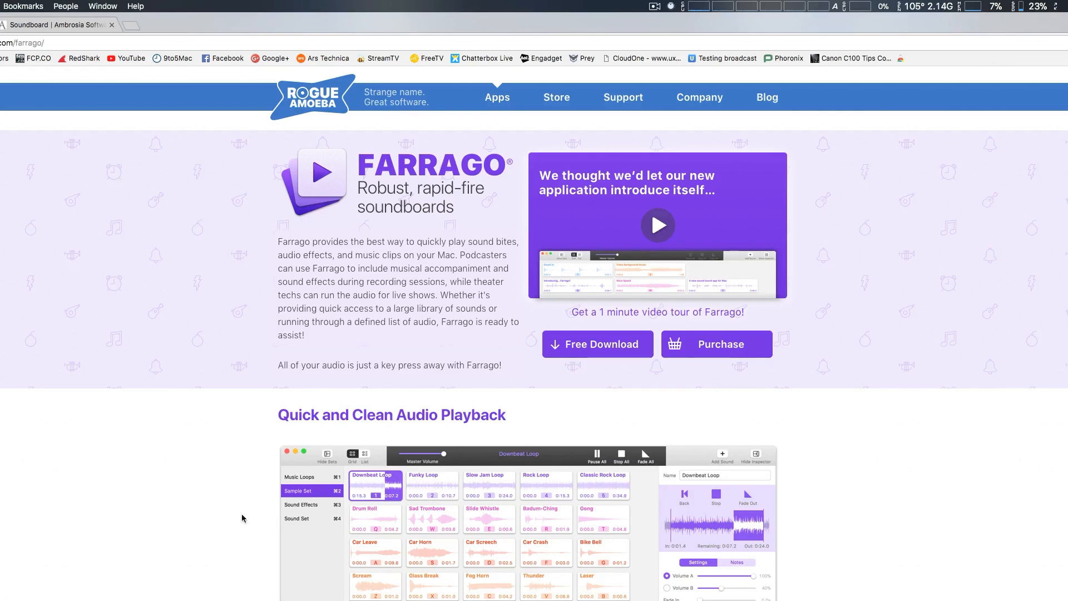